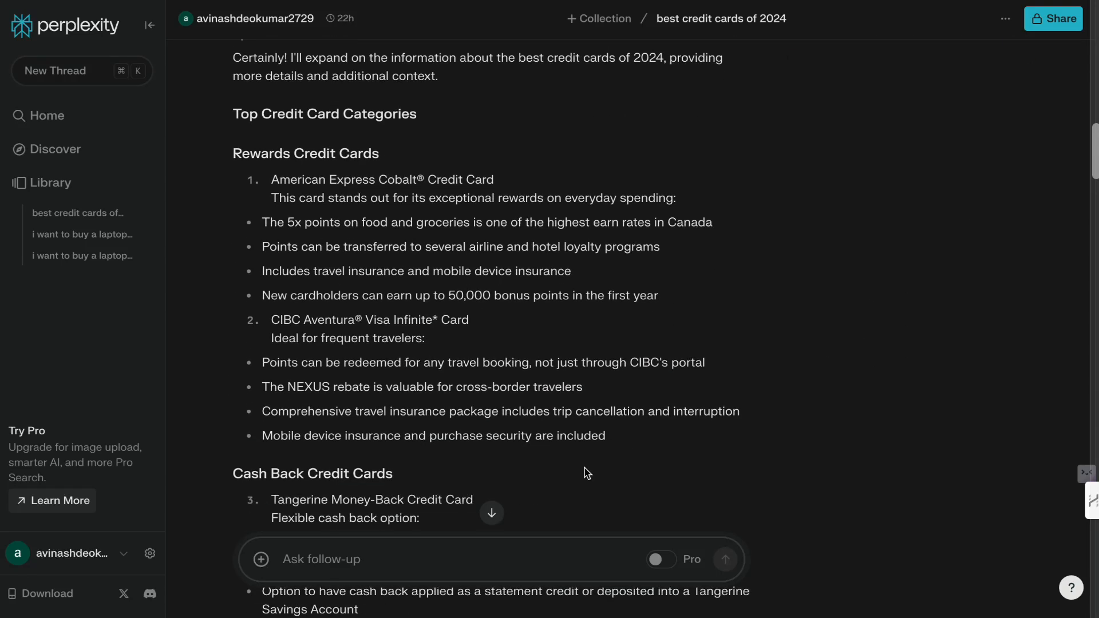
# Step: Search 'best credit cards of 2024' and review the sourced answer listing Canadian card picks
pyautogui.scroll(-3)
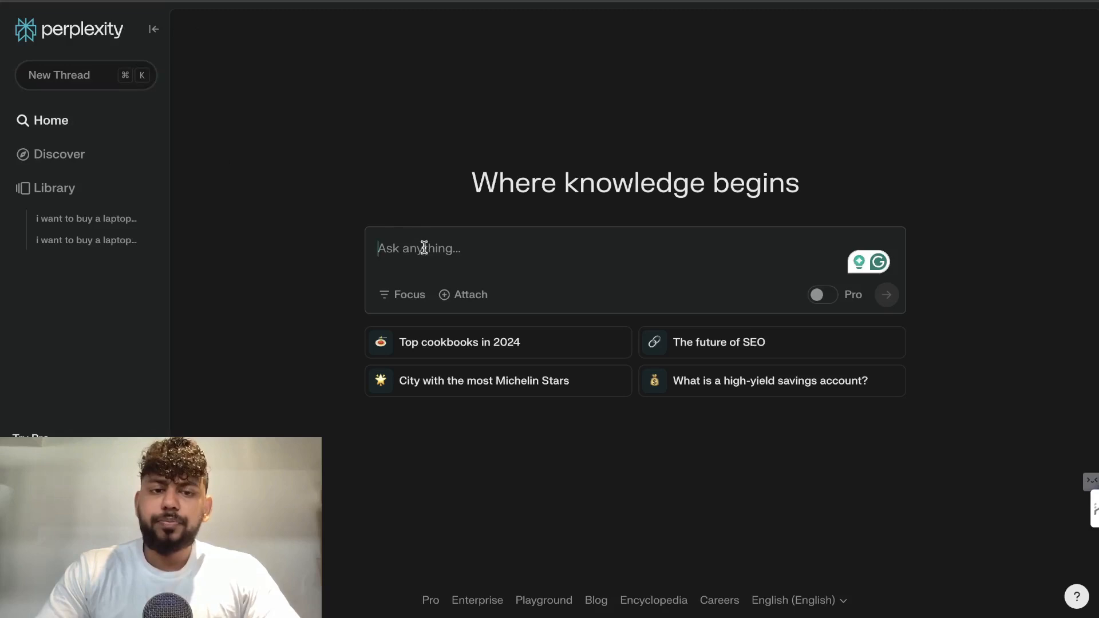
pyautogui.write('be')
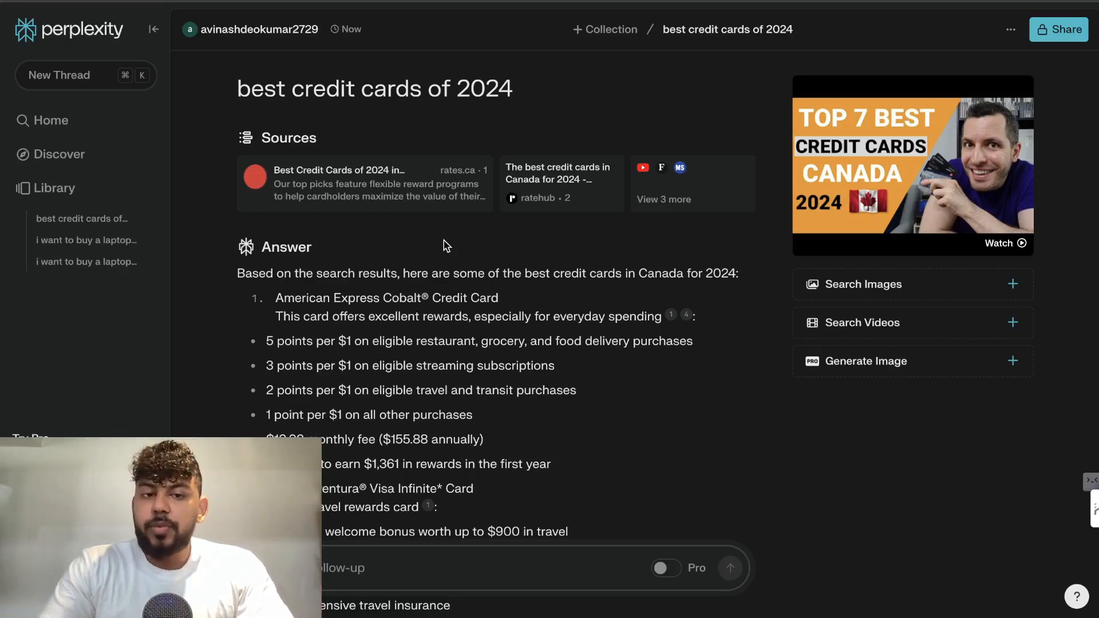
pyautogui.scroll(-3)
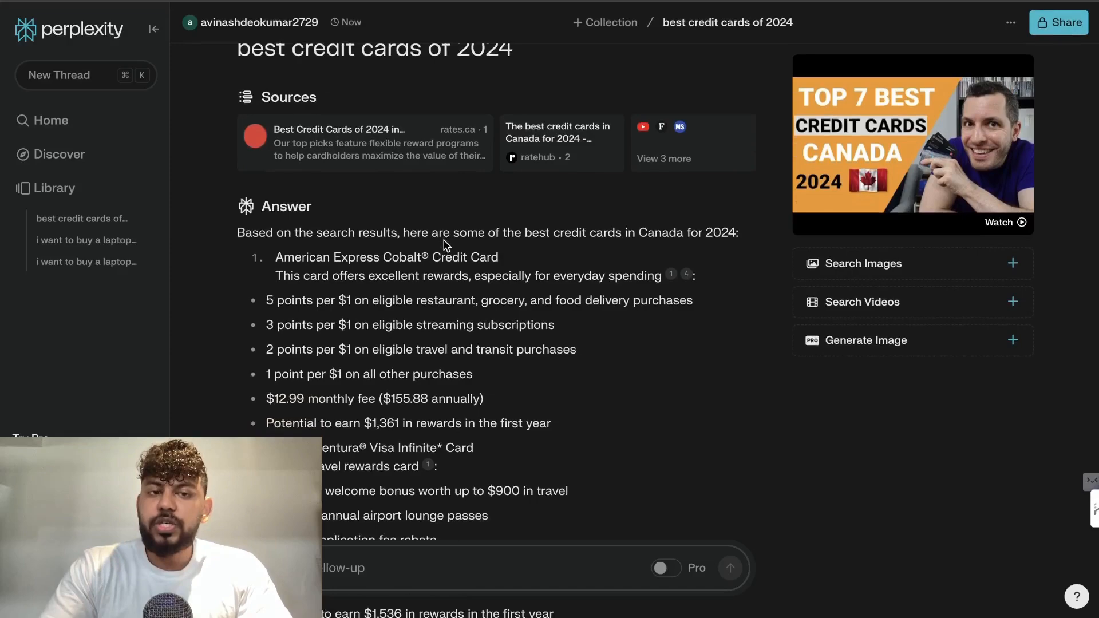
pyautogui.scroll(-3)
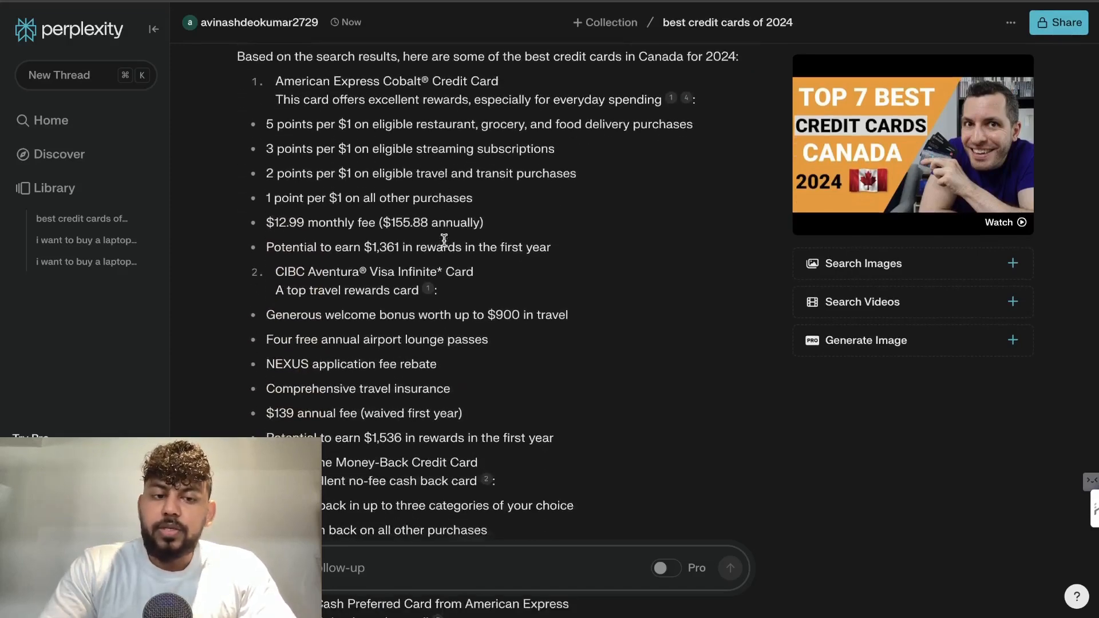
pyautogui.scroll(-3)
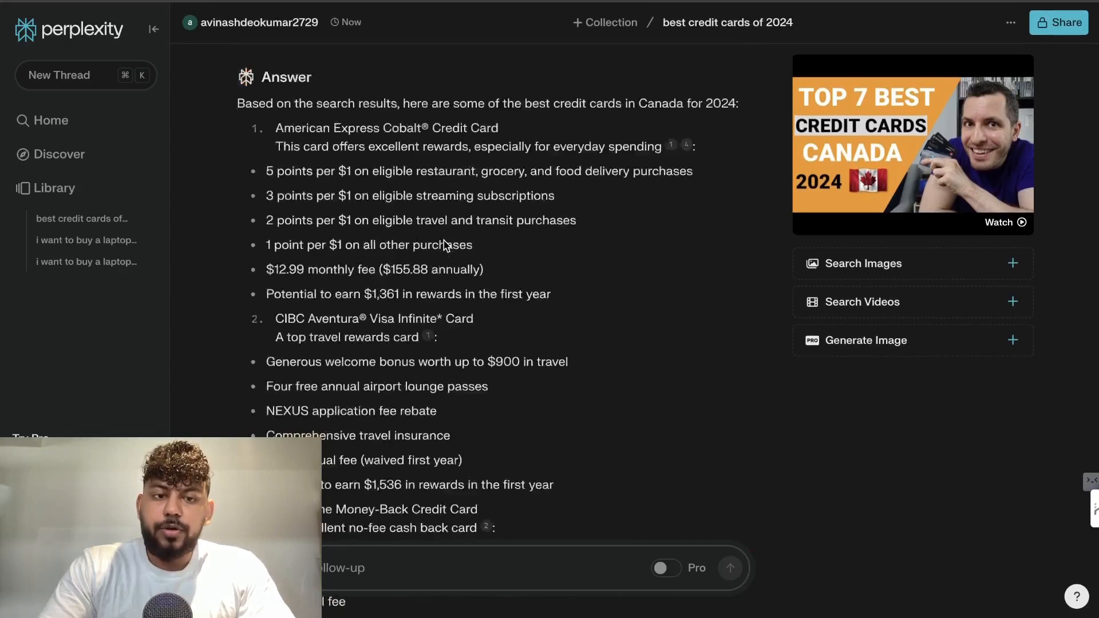
pyautogui.scroll(-3)
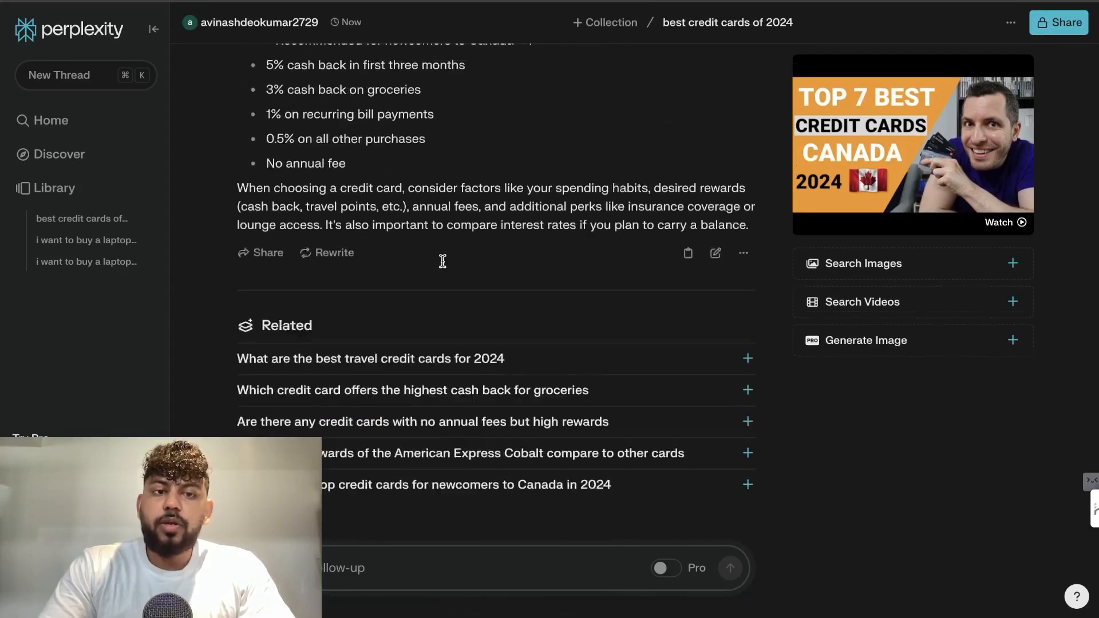
pyautogui.moveTo(431, 381)
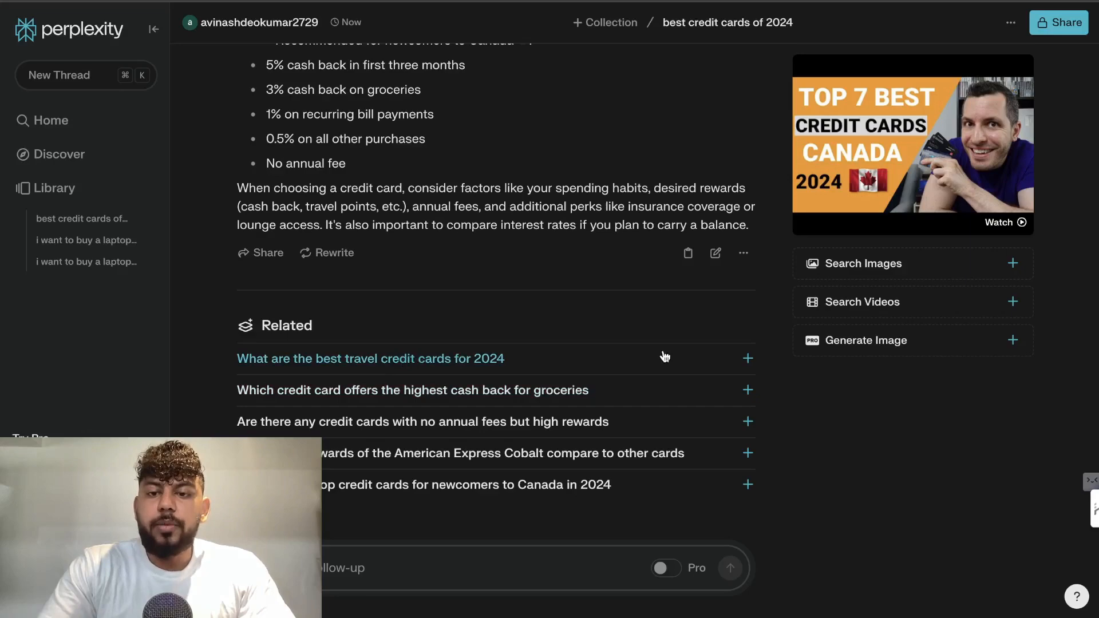
pyautogui.moveTo(597, 358)
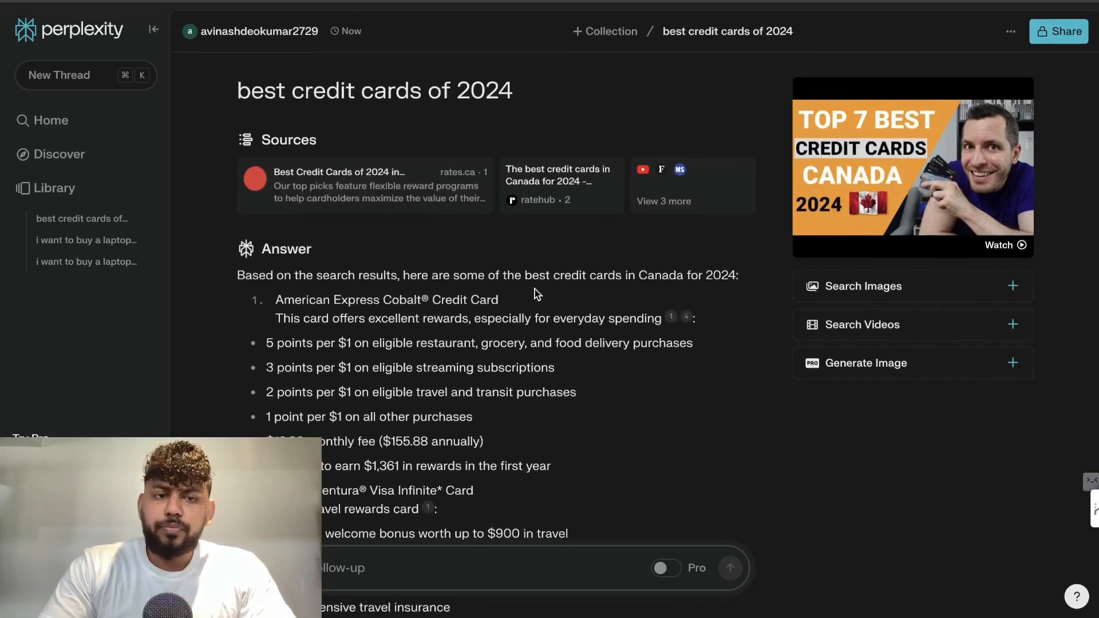
# Step: Get the 'expand on this information' follow-up answer by card category and copy its text
pyautogui.scroll(-3)
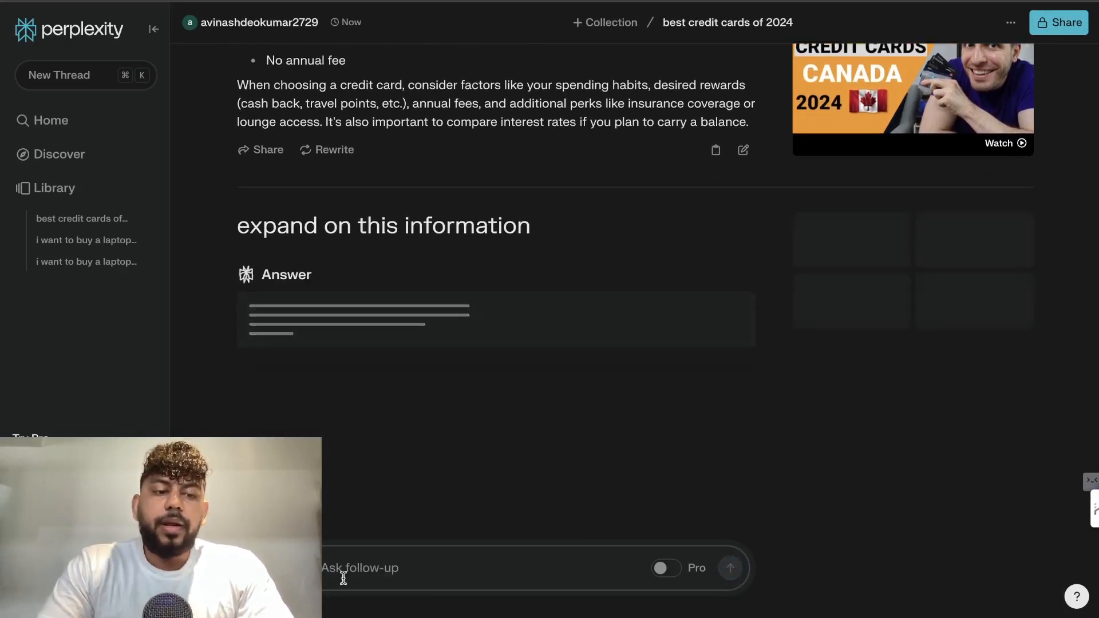
pyautogui.moveTo(663, 568)
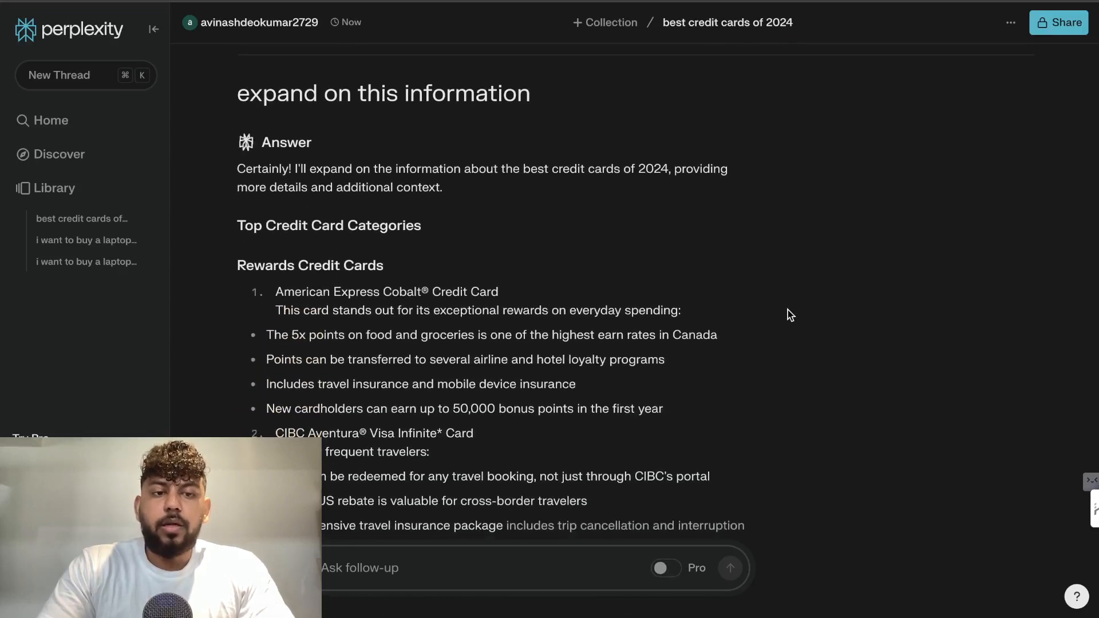
pyautogui.scroll(-3)
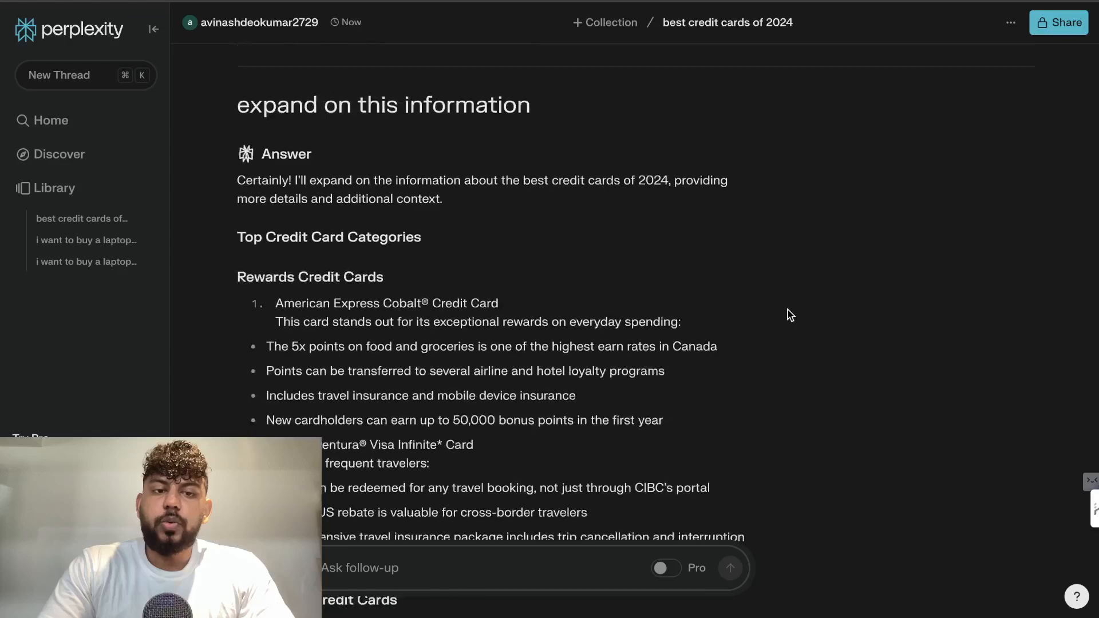
pyautogui.scroll(-3)
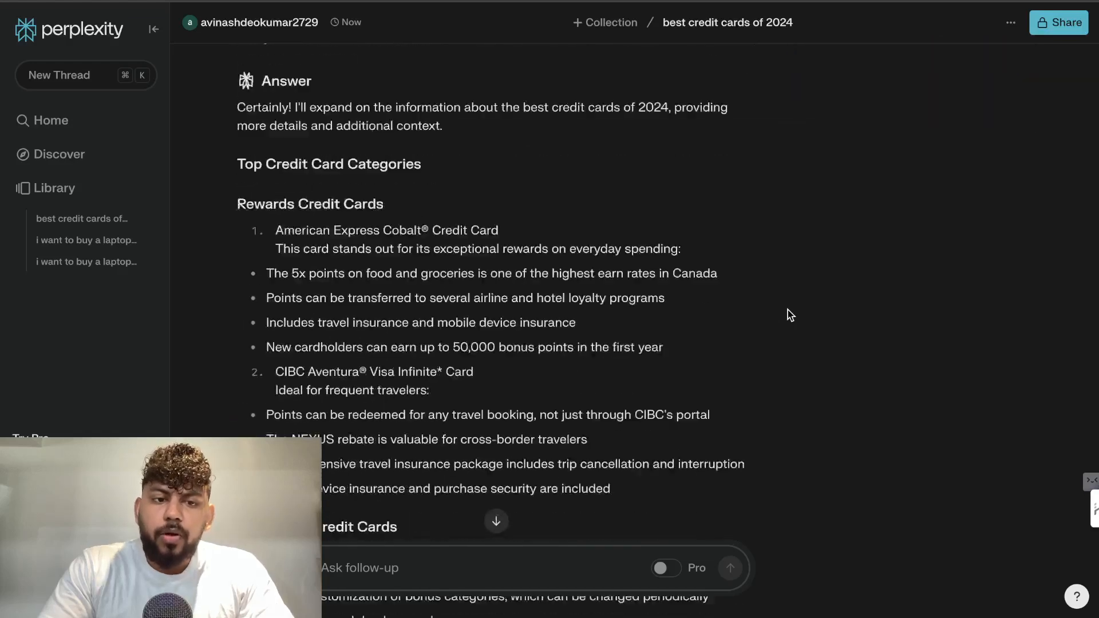
pyautogui.scroll(-3)
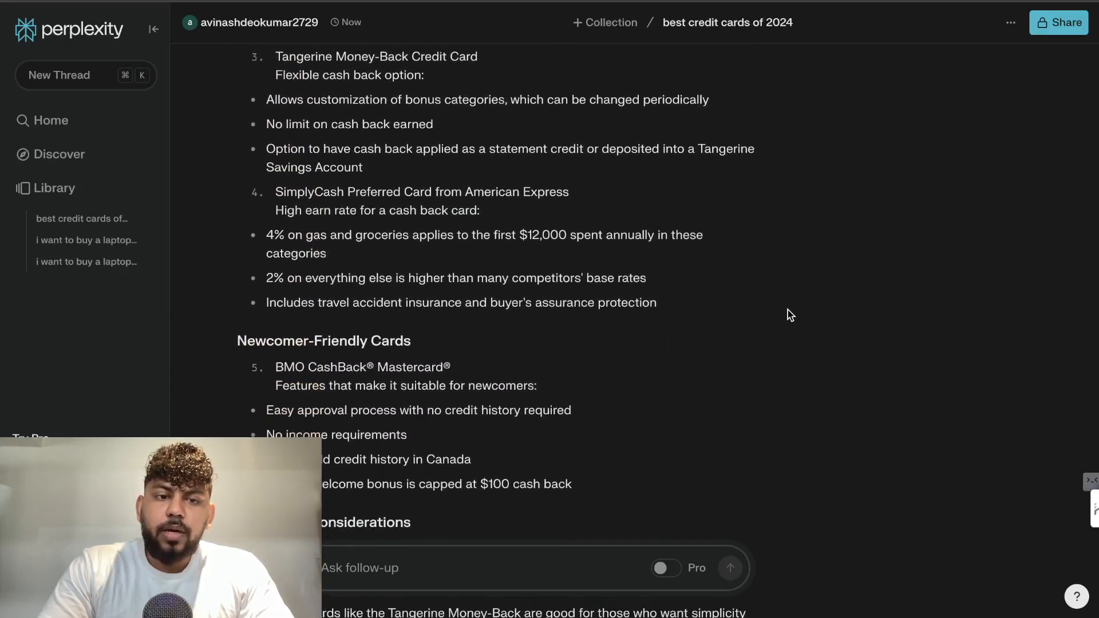
pyautogui.scroll(-3)
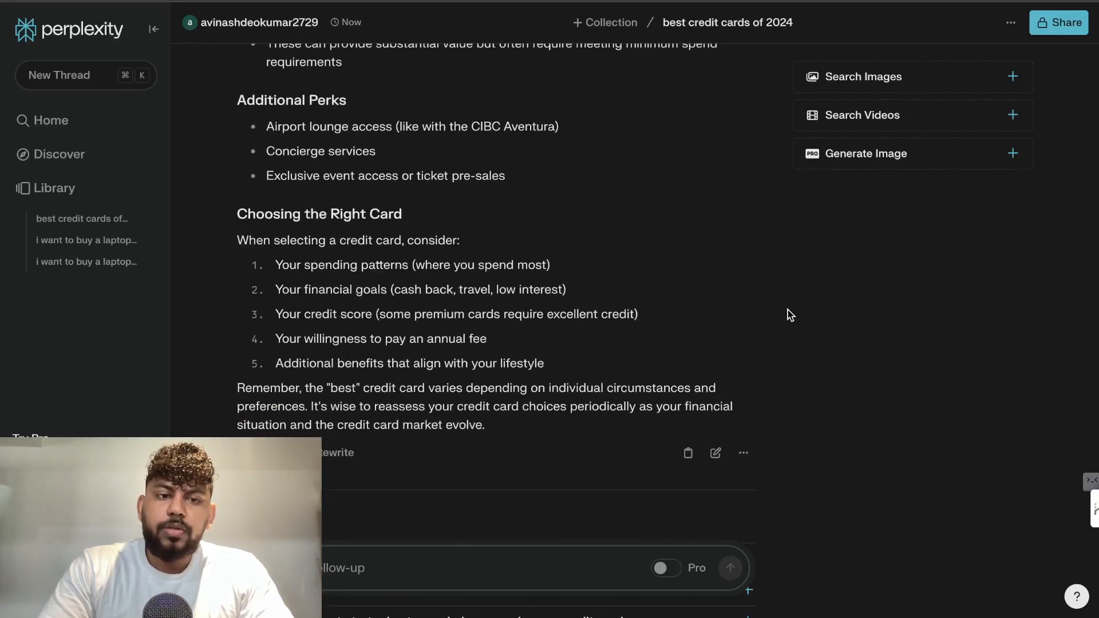
pyautogui.scroll(-3)
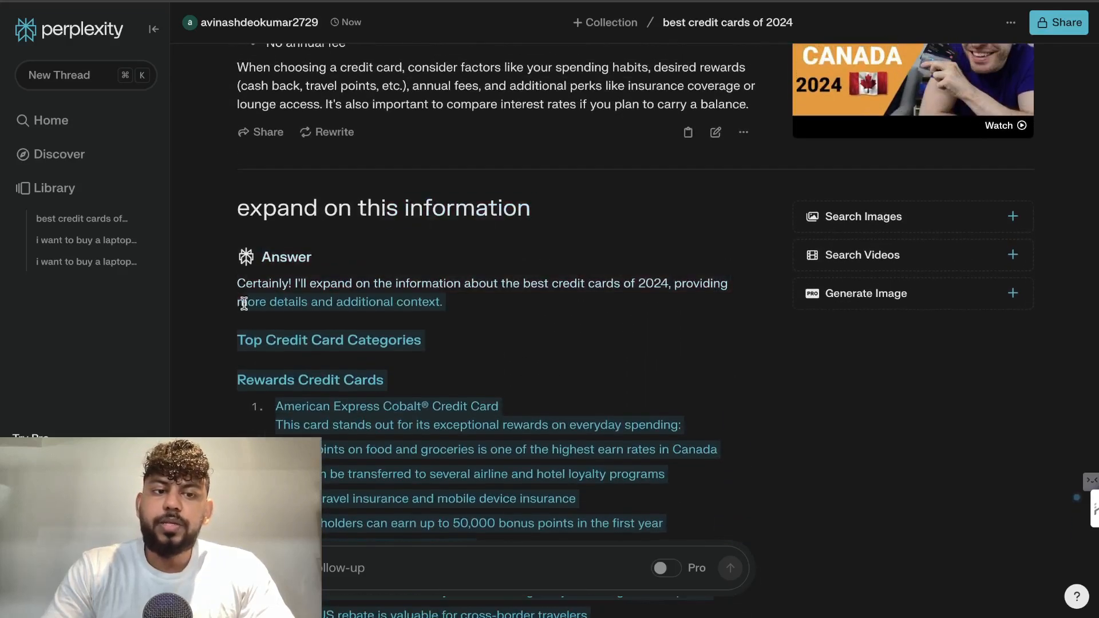
pyautogui.rightClick(328, 340)
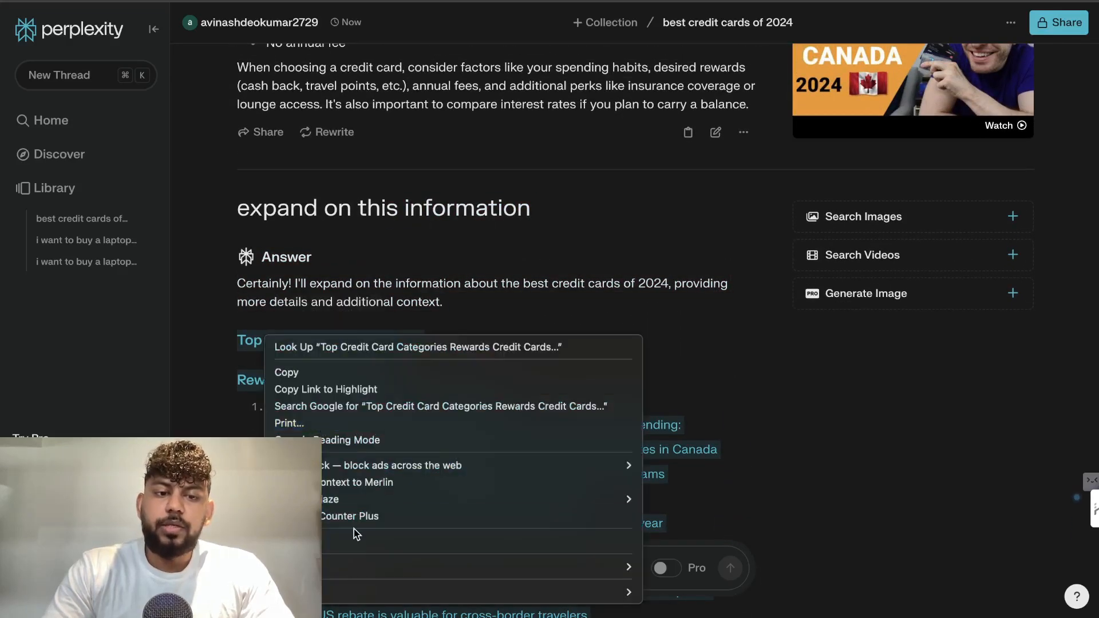
pyautogui.click(469, 344)
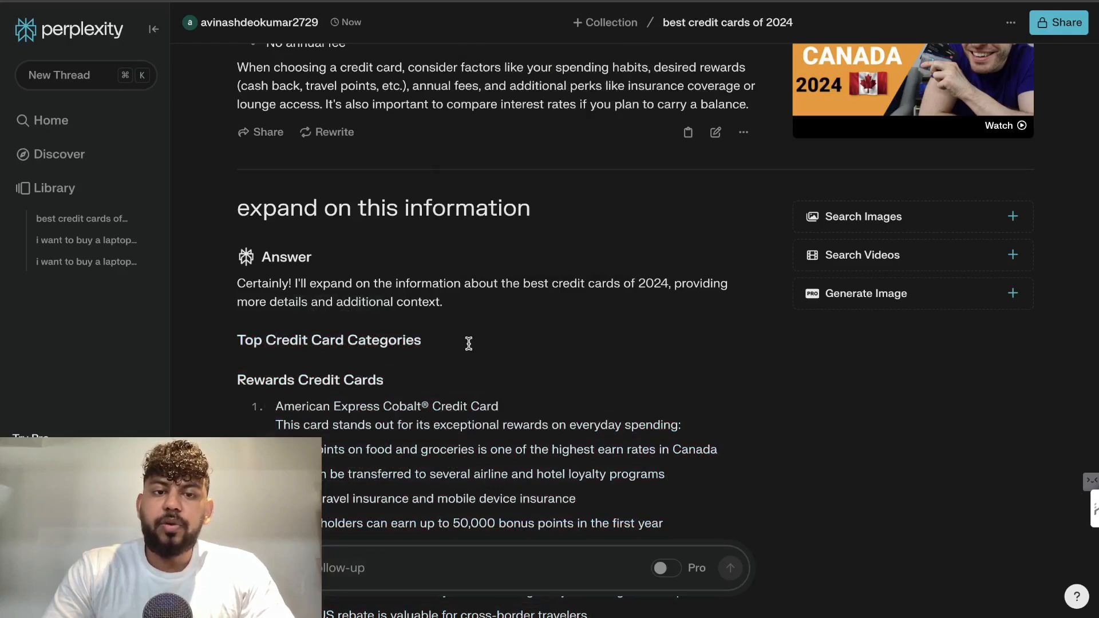
pyautogui.scroll(-3)
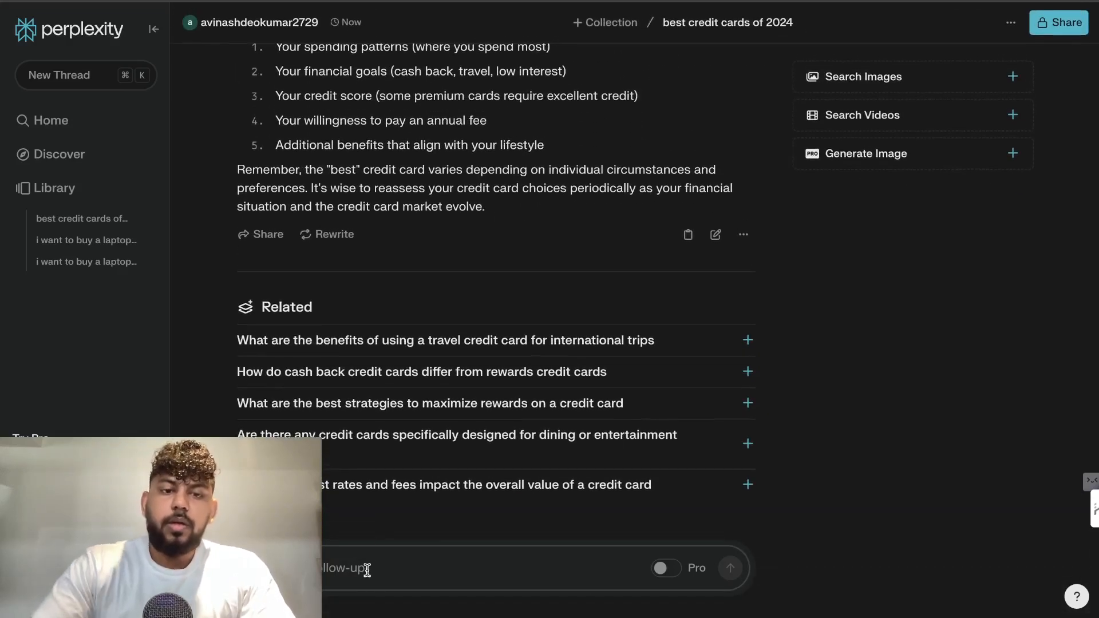
pyautogui.moveTo(381, 344)
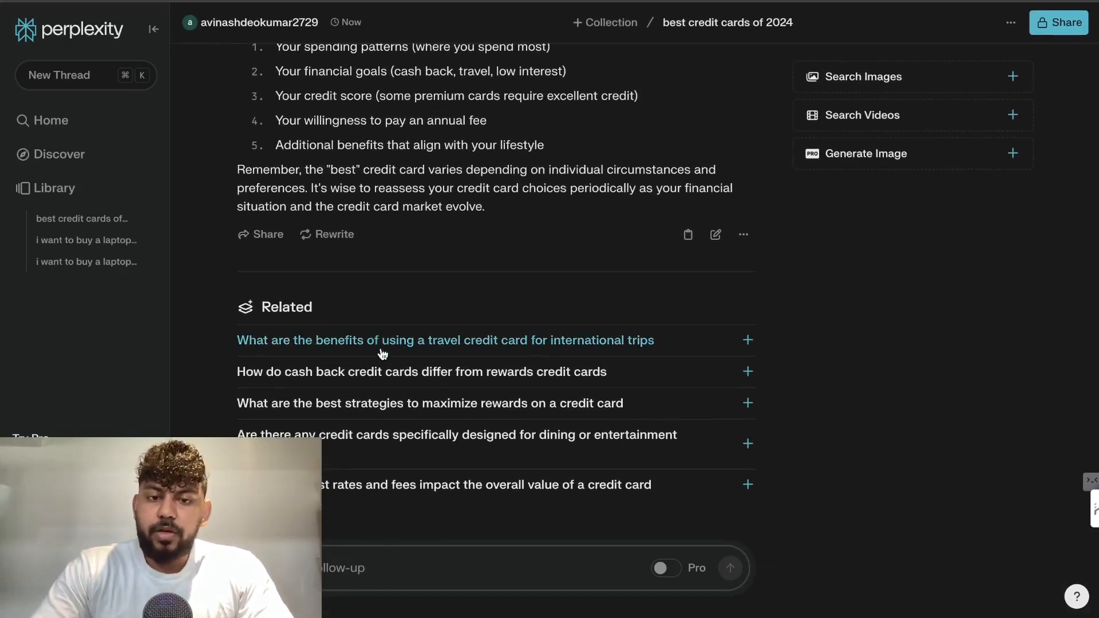
# Step: Select the entire research answer, top picks through trends and regulation, and copy it for Claude
pyautogui.write('d on t')
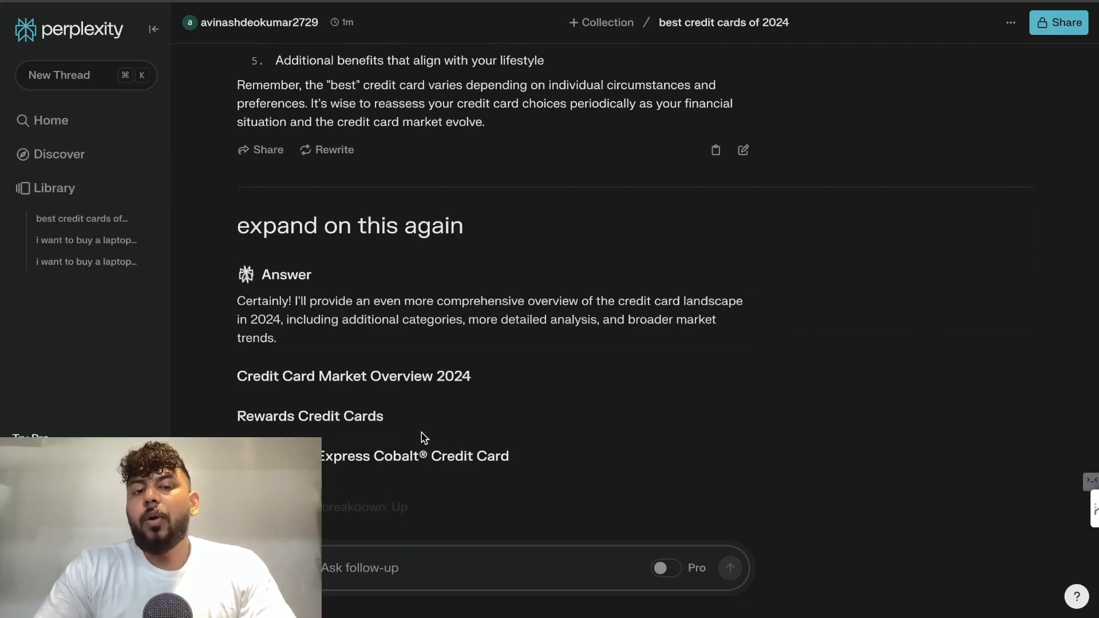
pyautogui.scroll(-3)
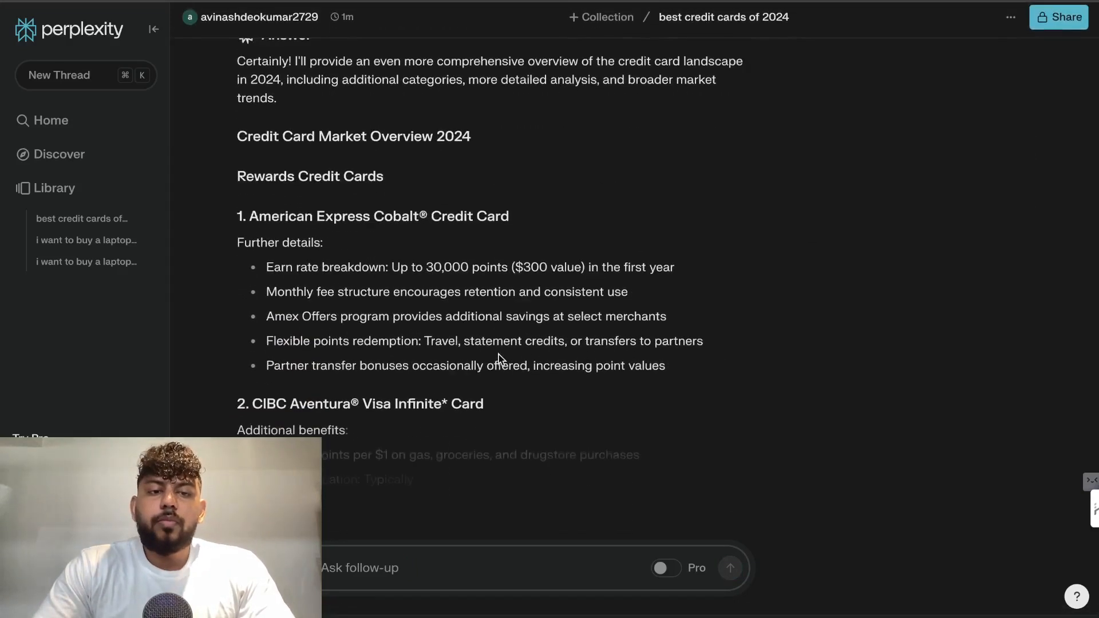
pyautogui.scroll(-3)
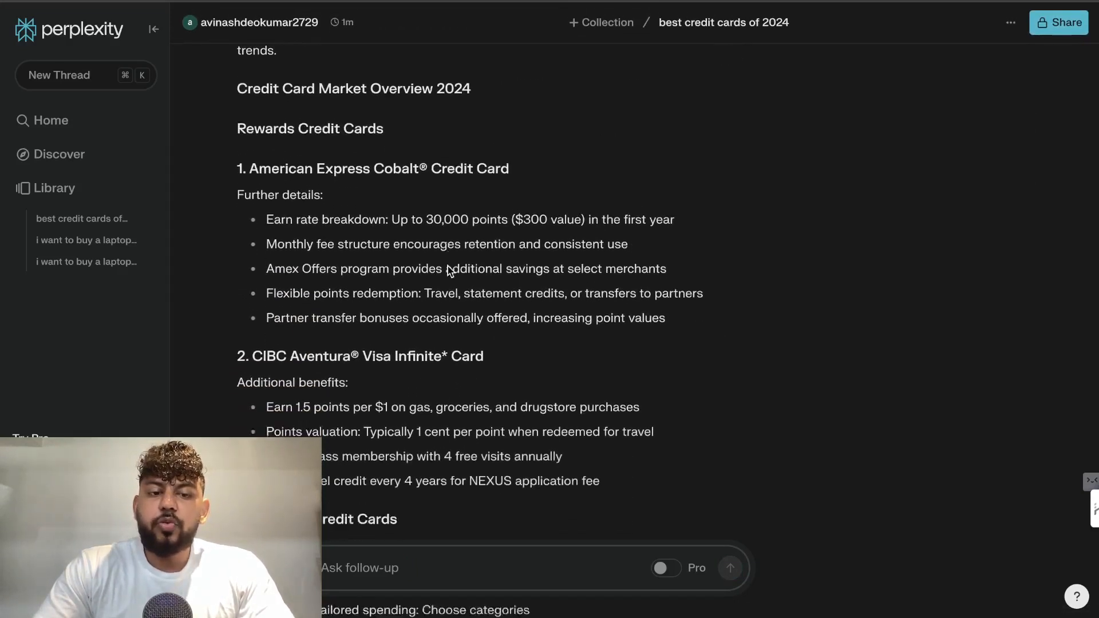
pyautogui.scroll(-3)
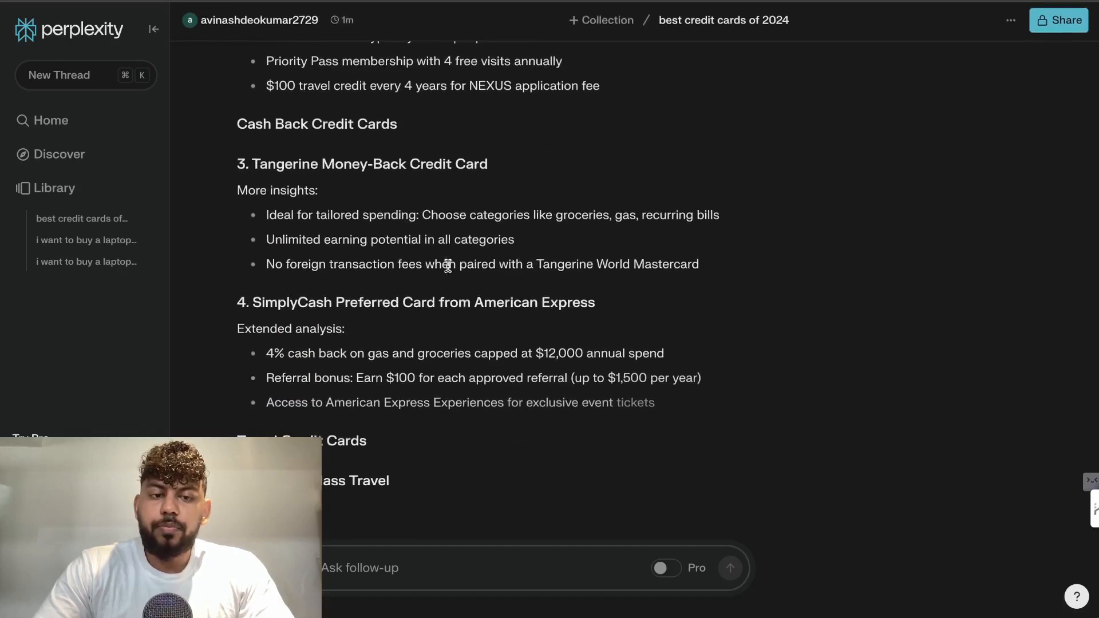
pyautogui.scroll(-3)
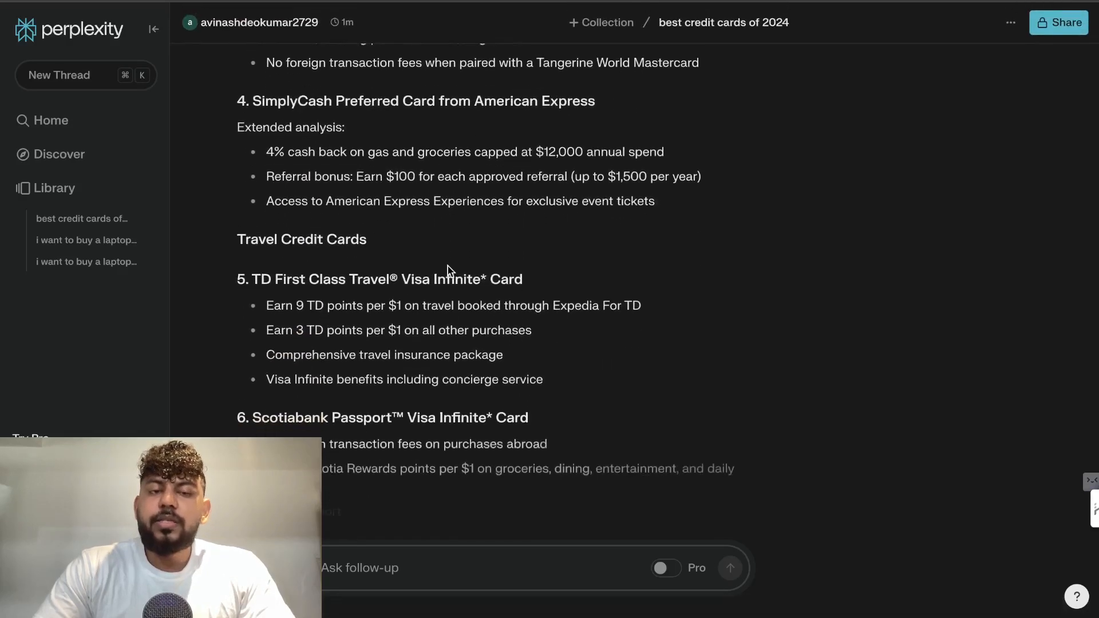
pyautogui.scroll(-3)
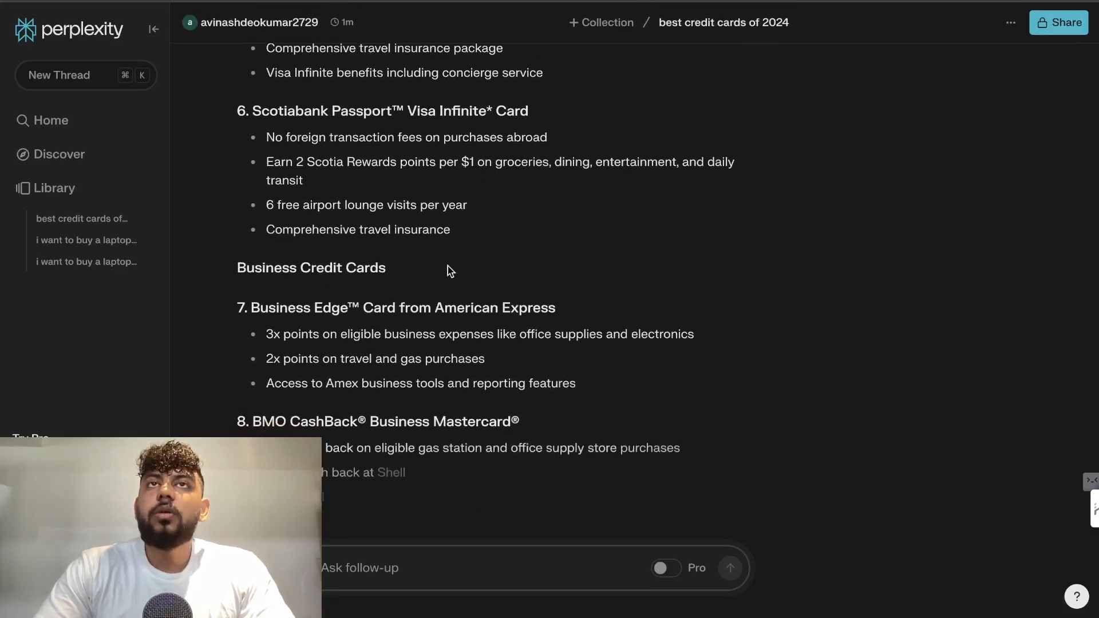
pyautogui.scroll(-3)
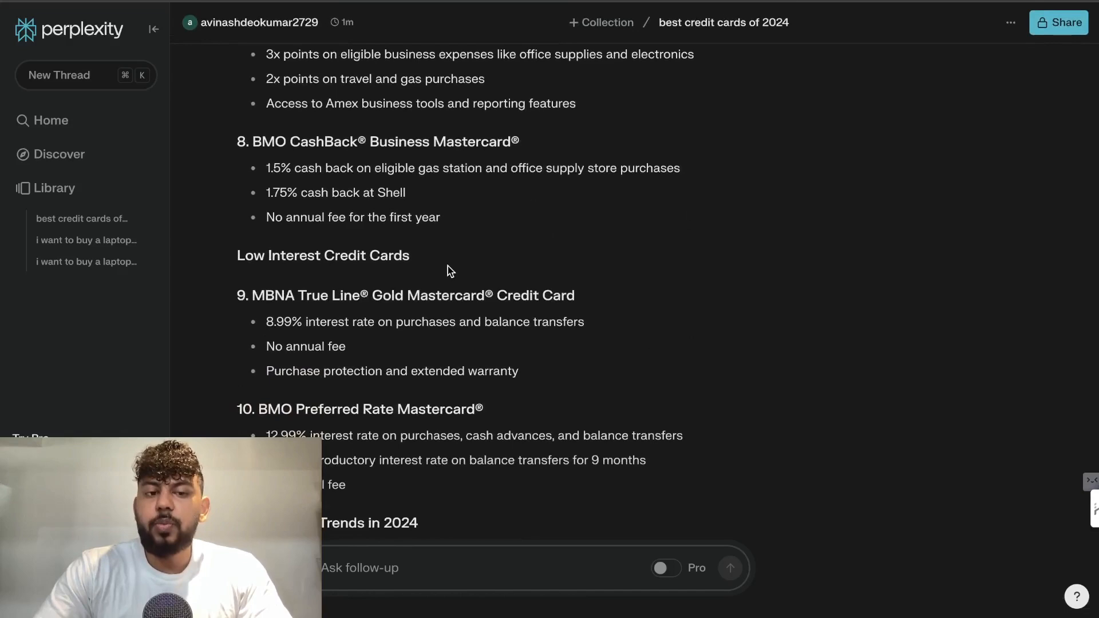
pyautogui.scroll(-3)
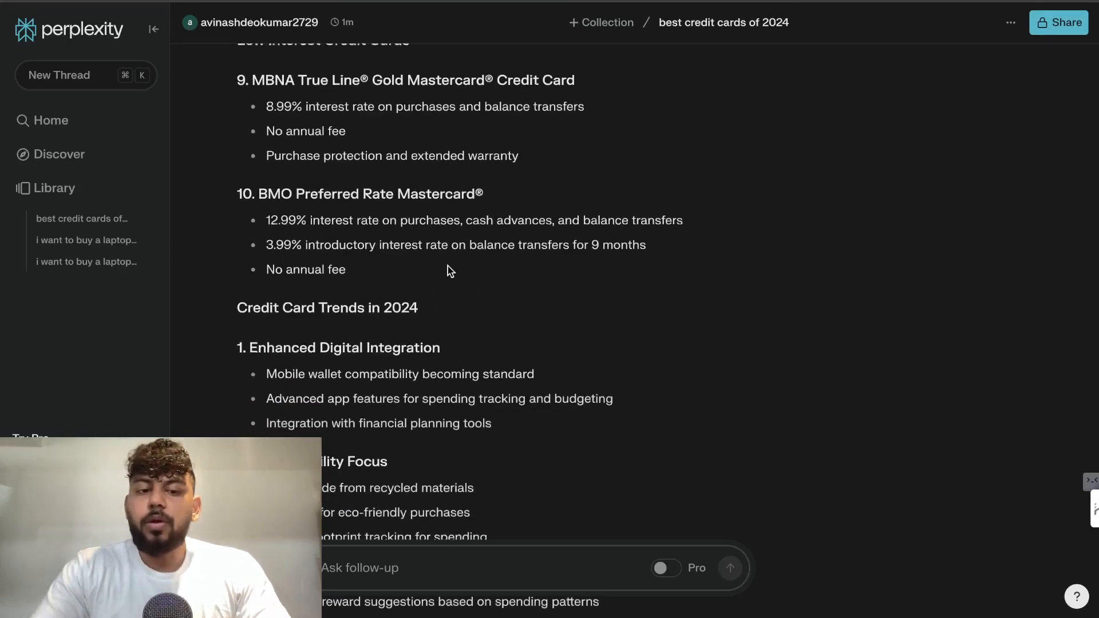
pyautogui.scroll(-3)
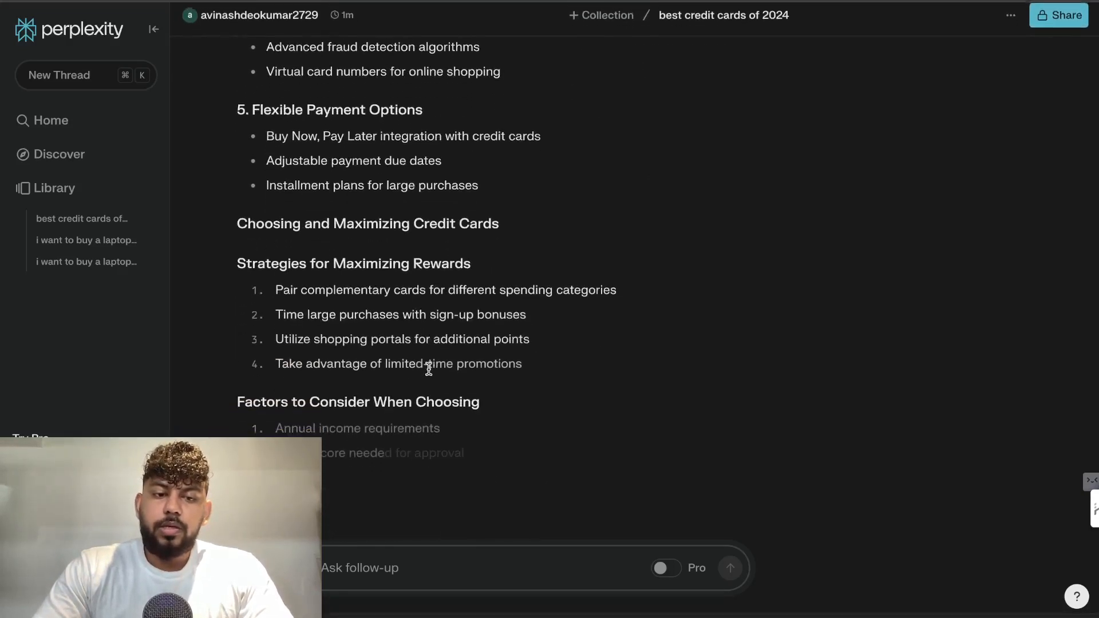
pyautogui.scroll(-3)
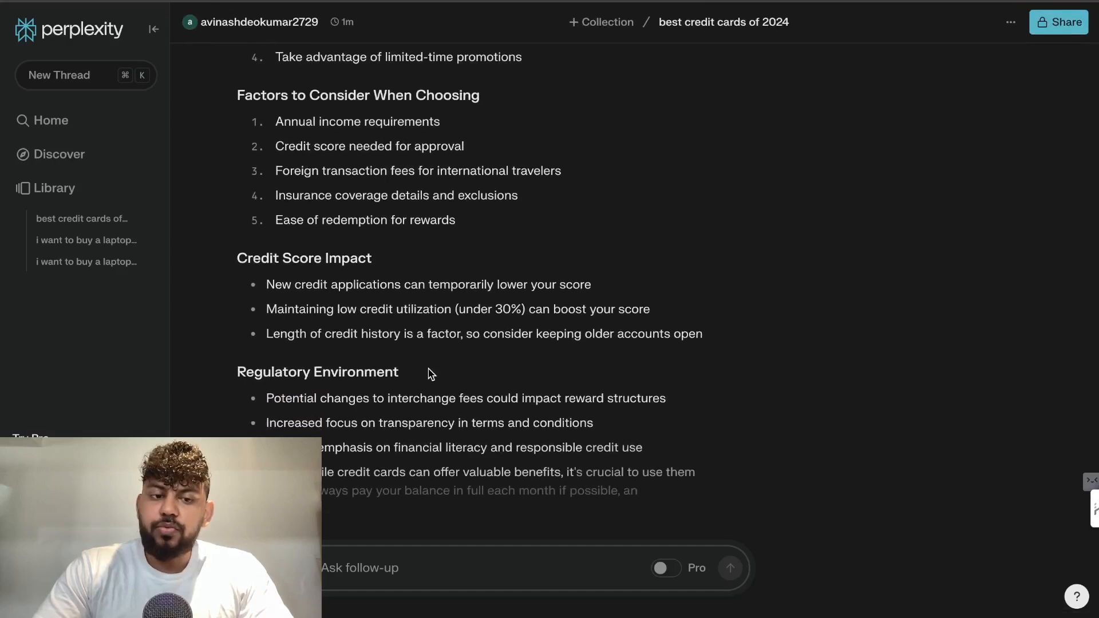
pyautogui.scroll(-3)
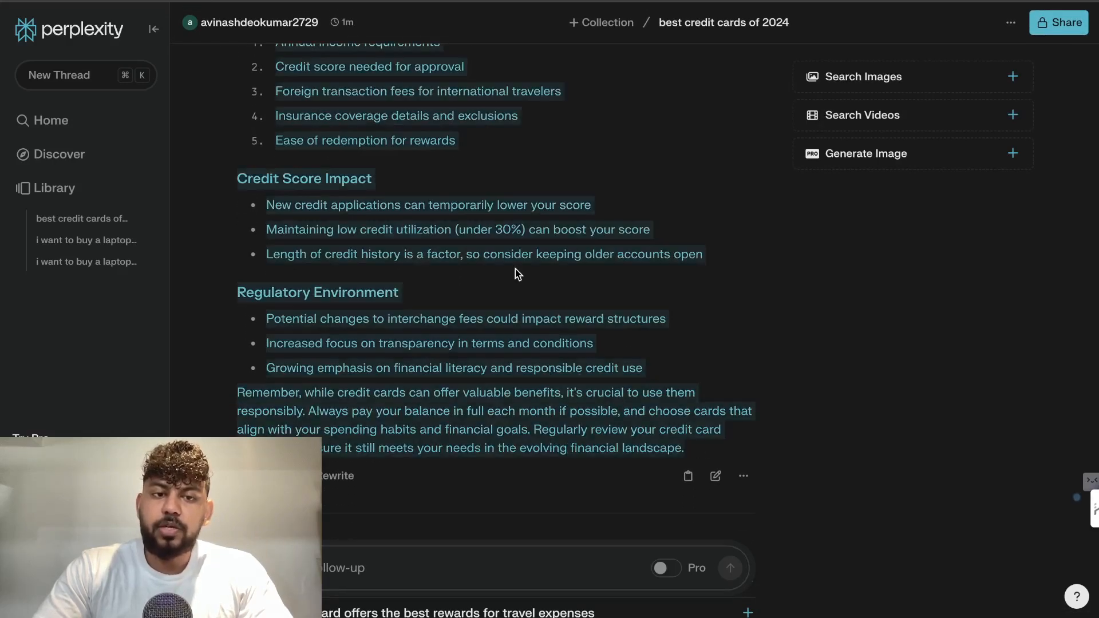
pyautogui.scroll(-3)
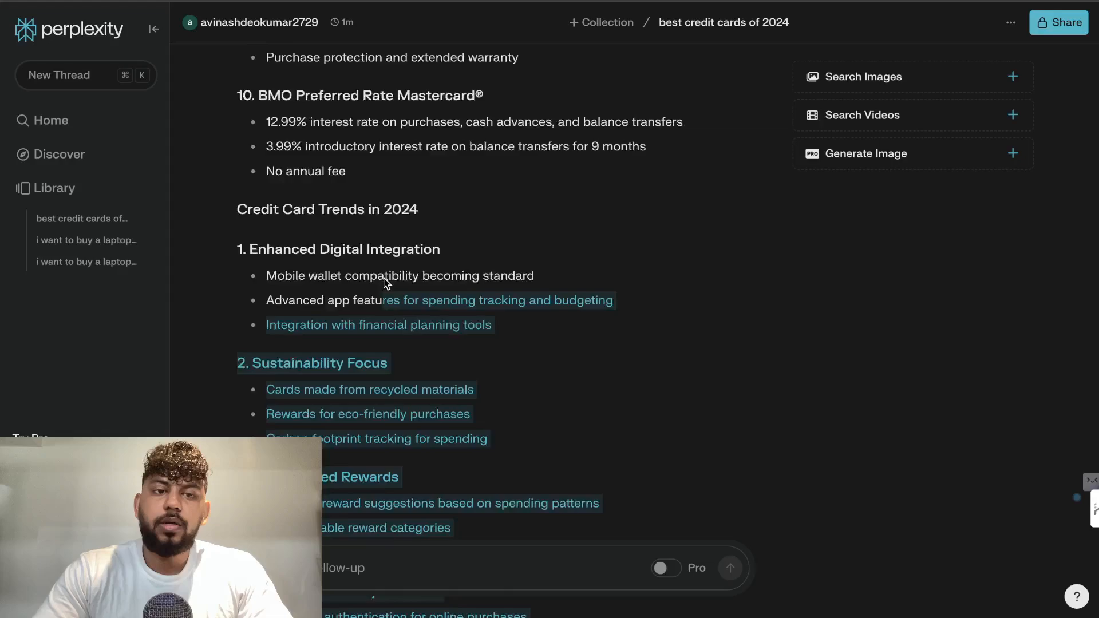
pyautogui.scroll(-3)
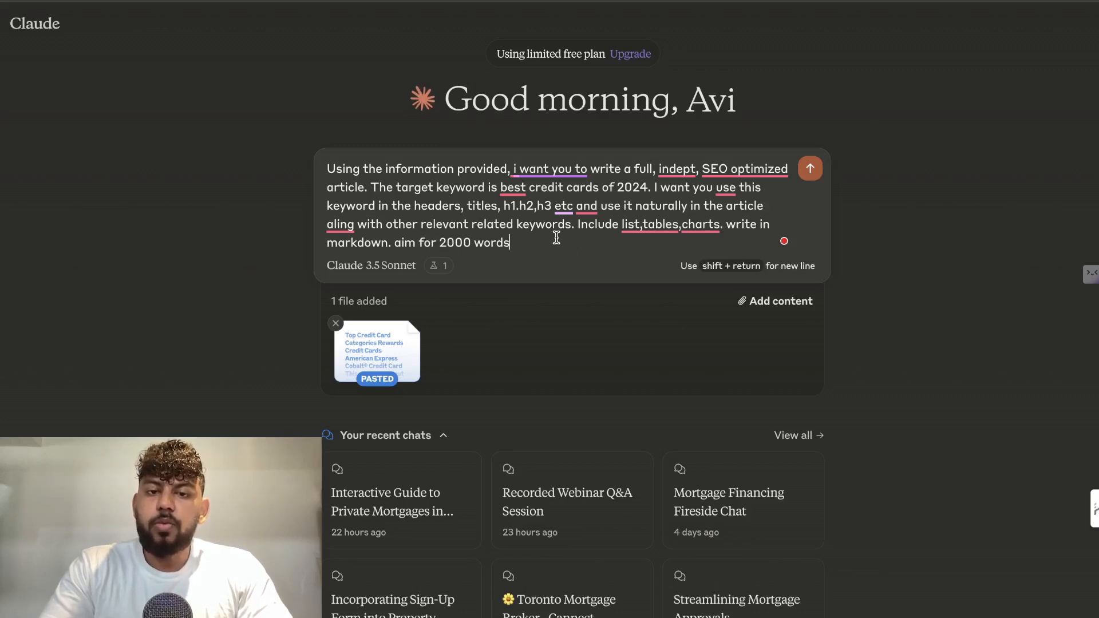
pyautogui.moveTo(536, 250)
pyautogui.write('. do')
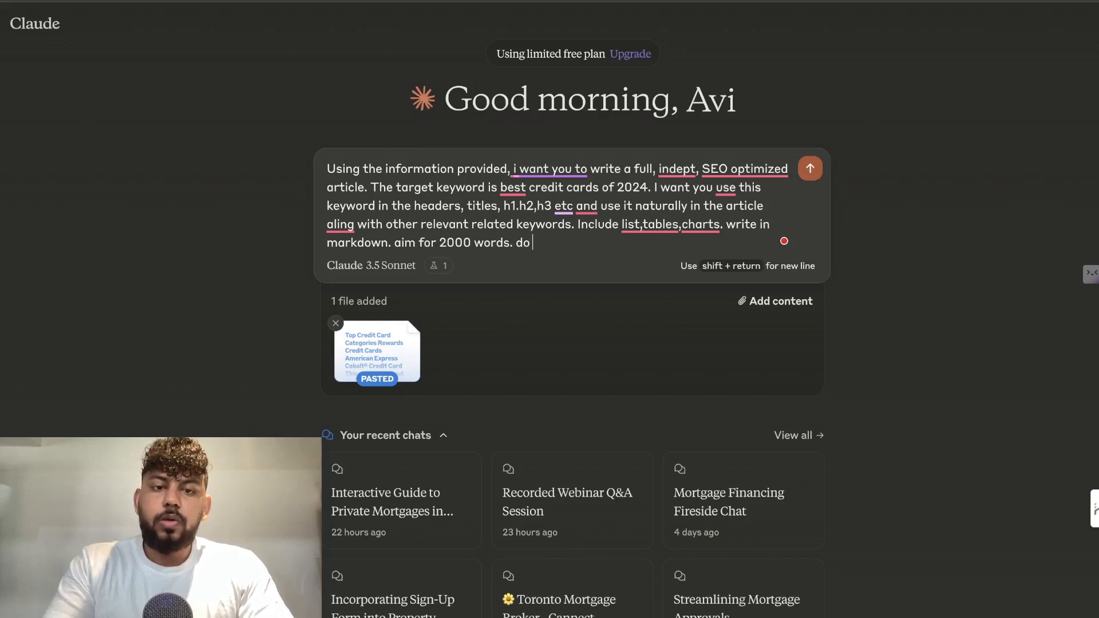
# Step: Finish the article prompt: do not plagiarize, write in an informative and engaging tone
pyautogui.write('not plagerize, w')
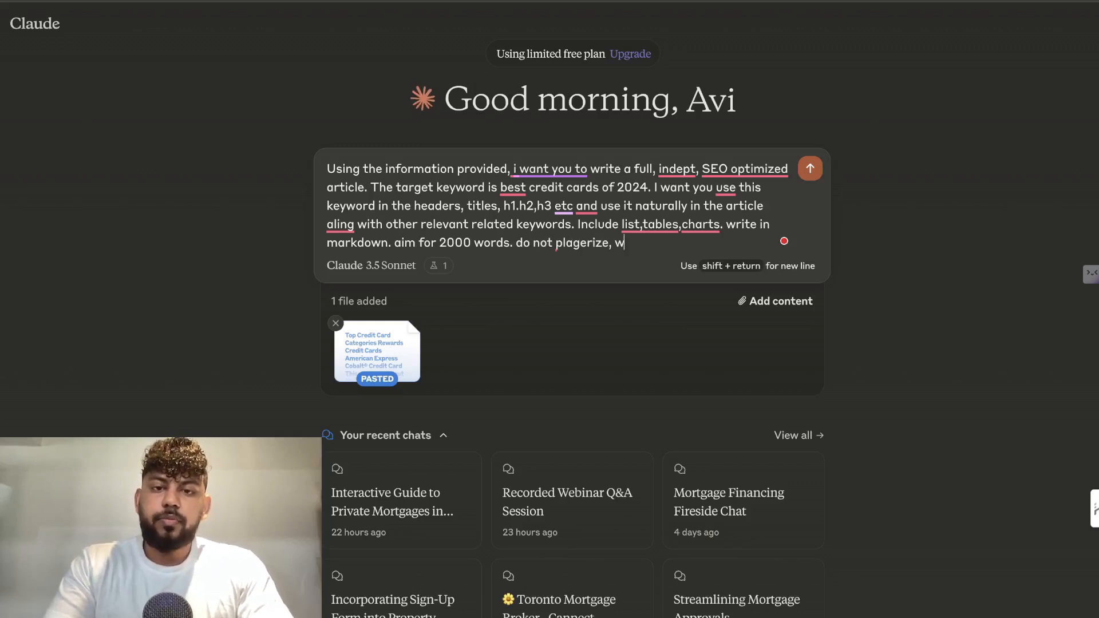
pyautogui.write('rite in an')
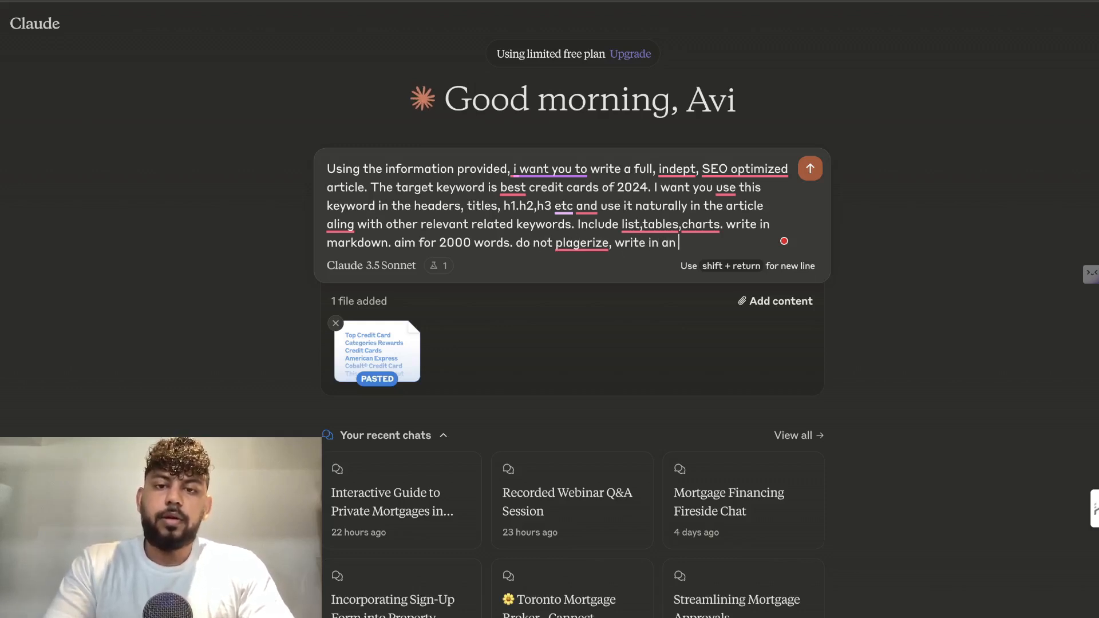
pyautogui.write('informative and')
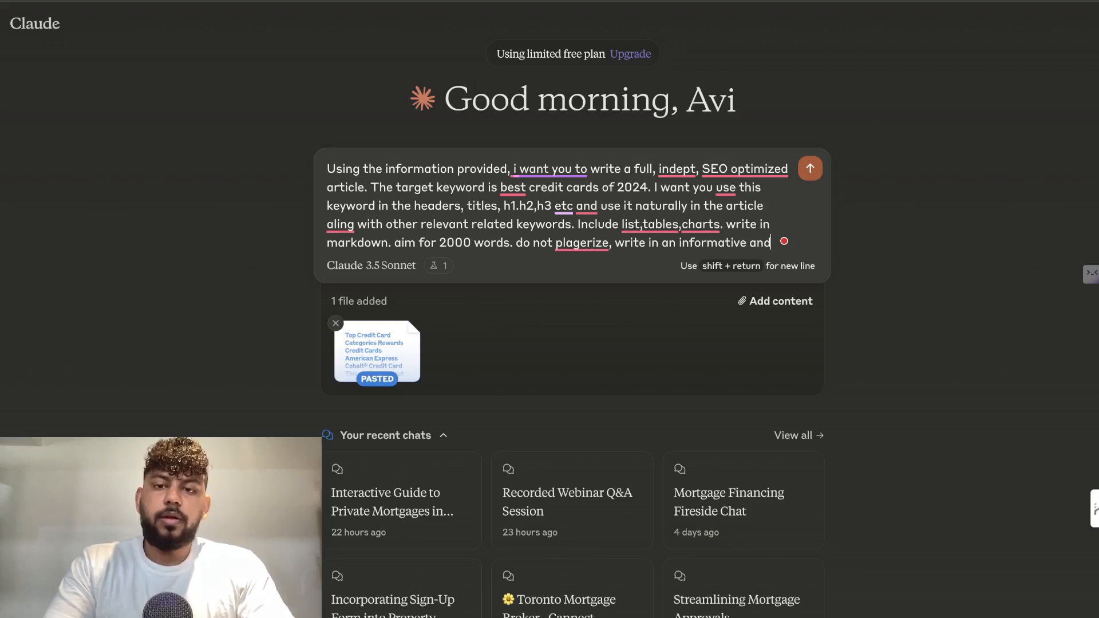
pyautogui.write('engaging t')
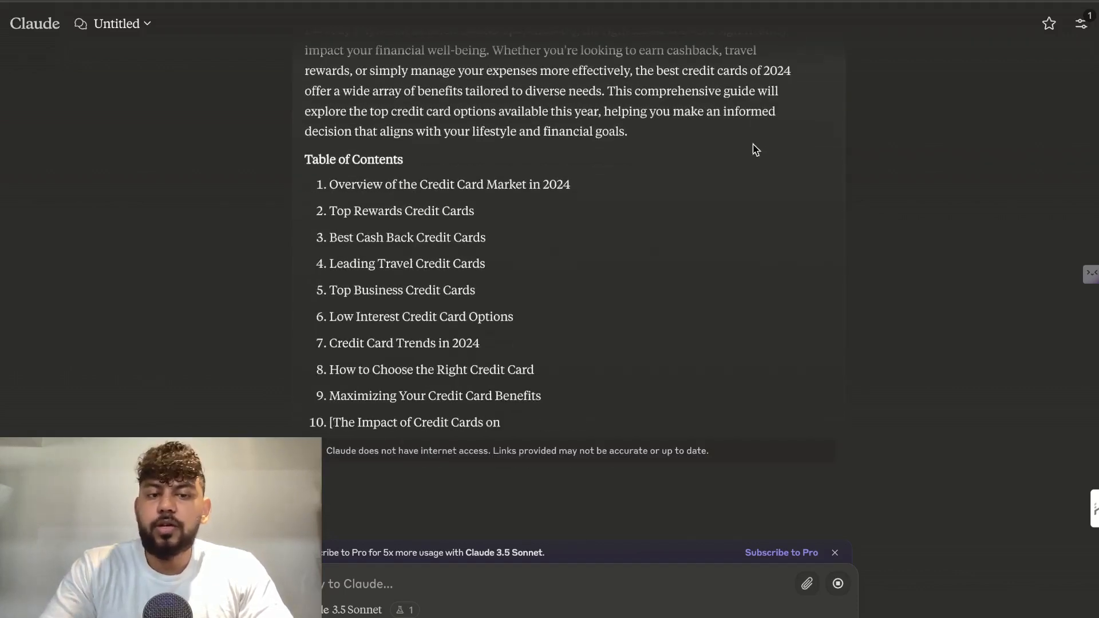
# Step: Have Claude write the full best credit cards of 2024 article, table of contents through conclusion
pyautogui.scroll(-3)
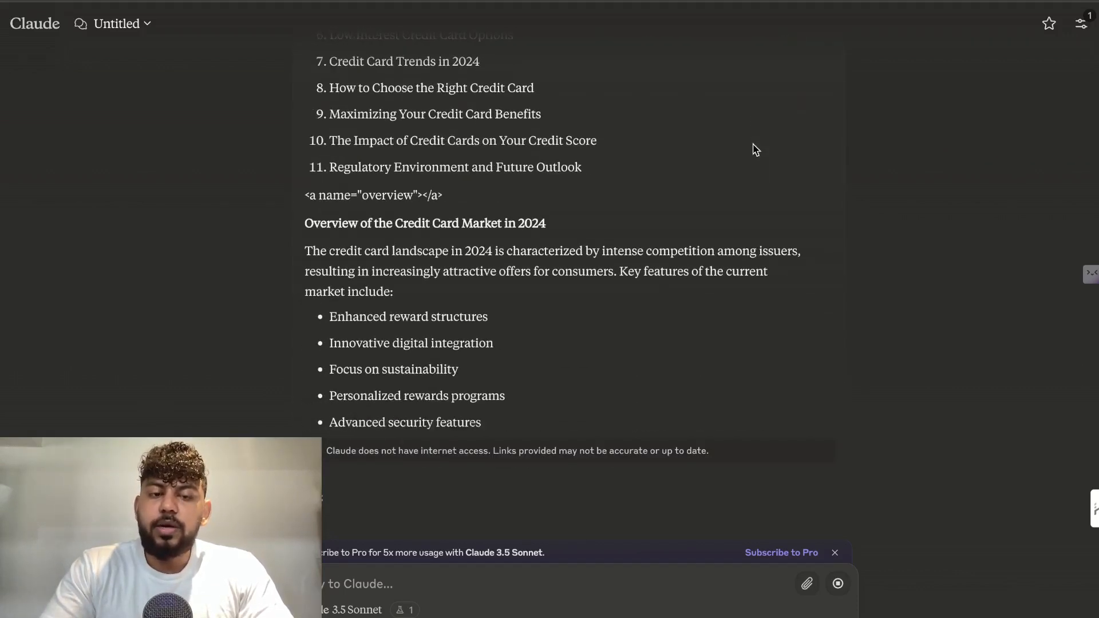
pyautogui.scroll(-3)
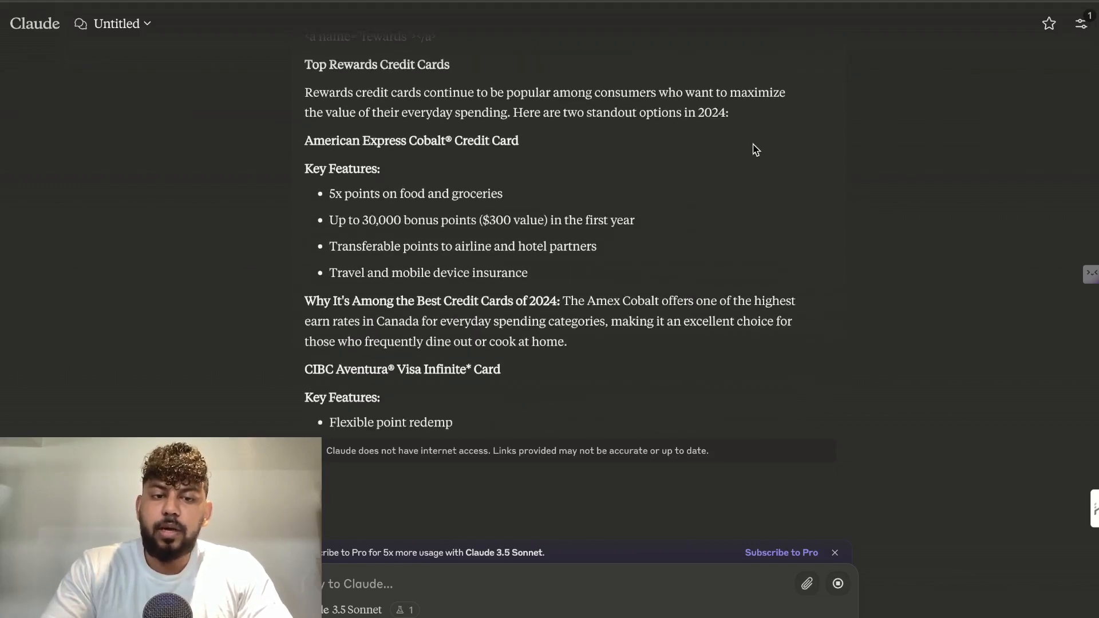
pyautogui.scroll(-3)
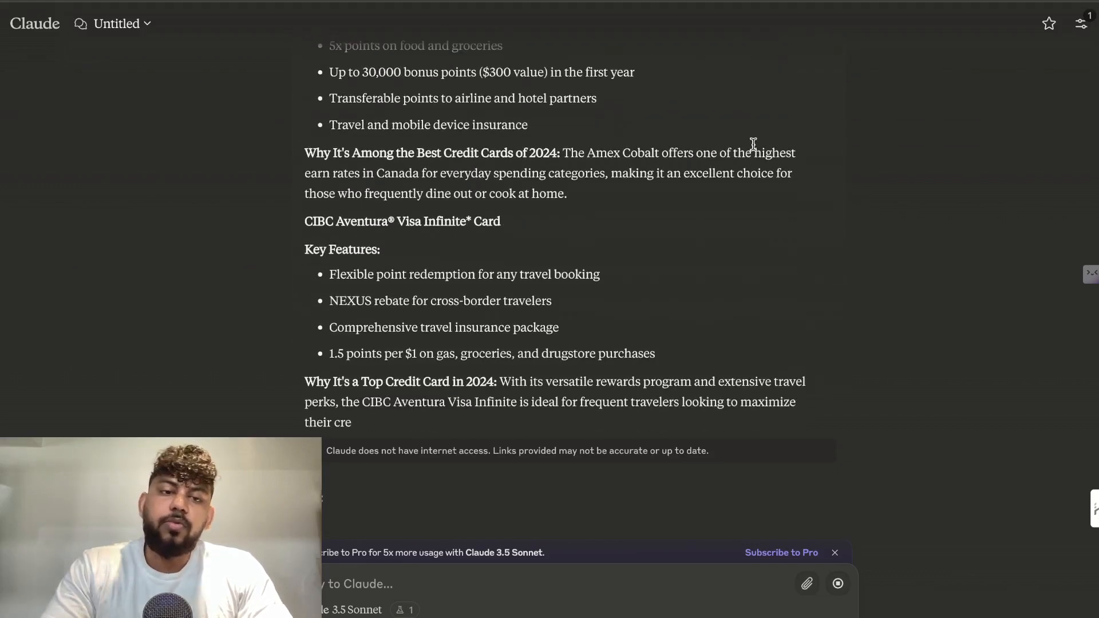
pyautogui.scroll(-3)
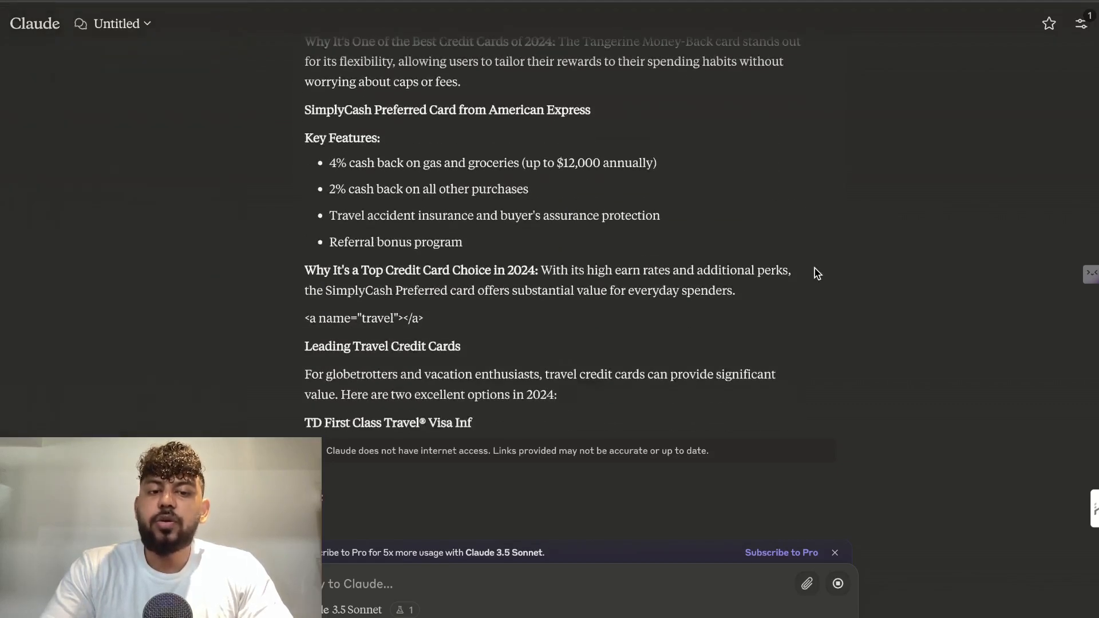
pyautogui.scroll(-3)
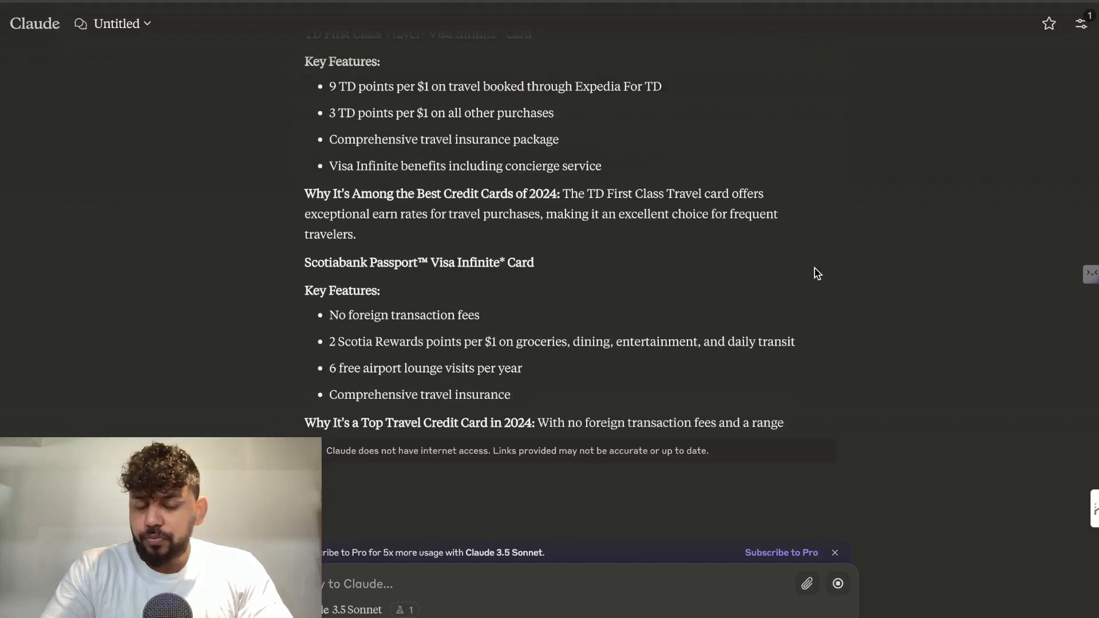
pyautogui.scroll(-3)
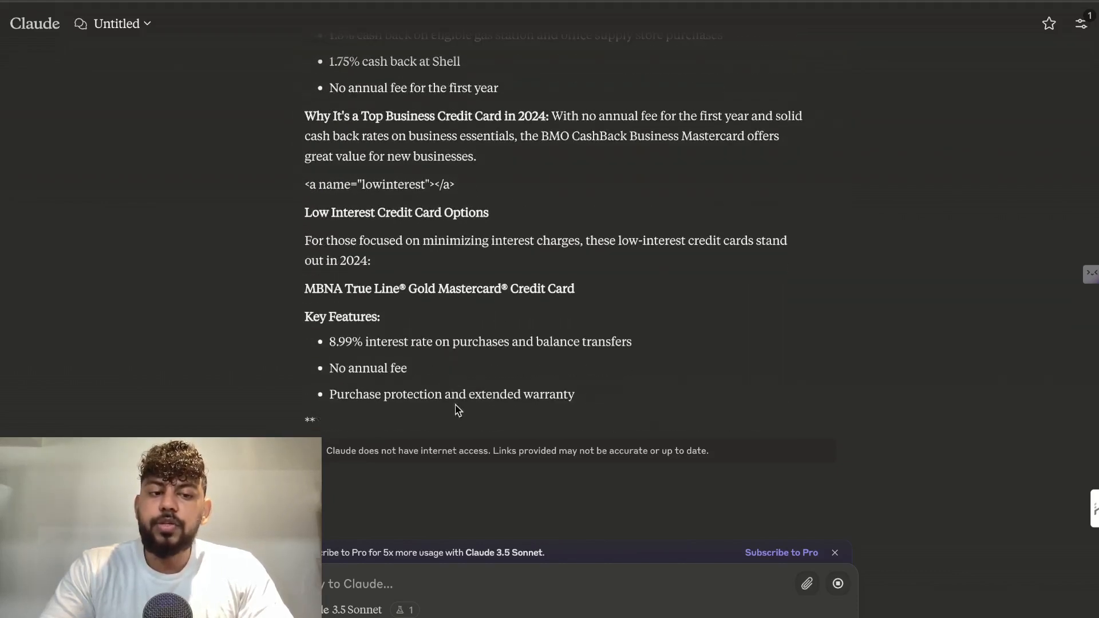
pyautogui.click(81, 23)
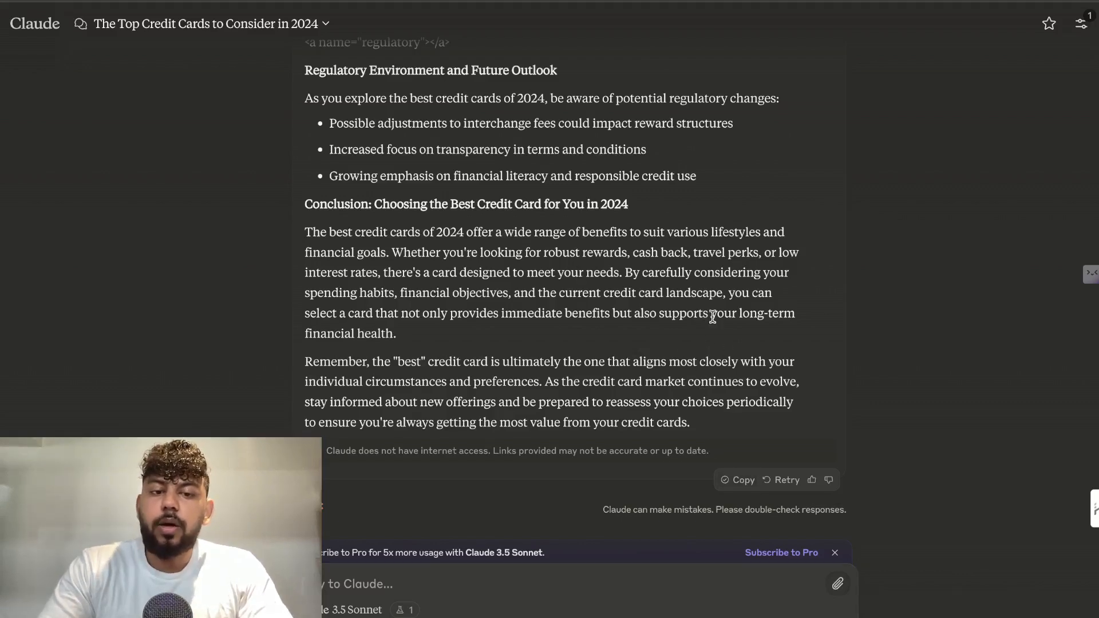
pyautogui.moveTo(992, 32)
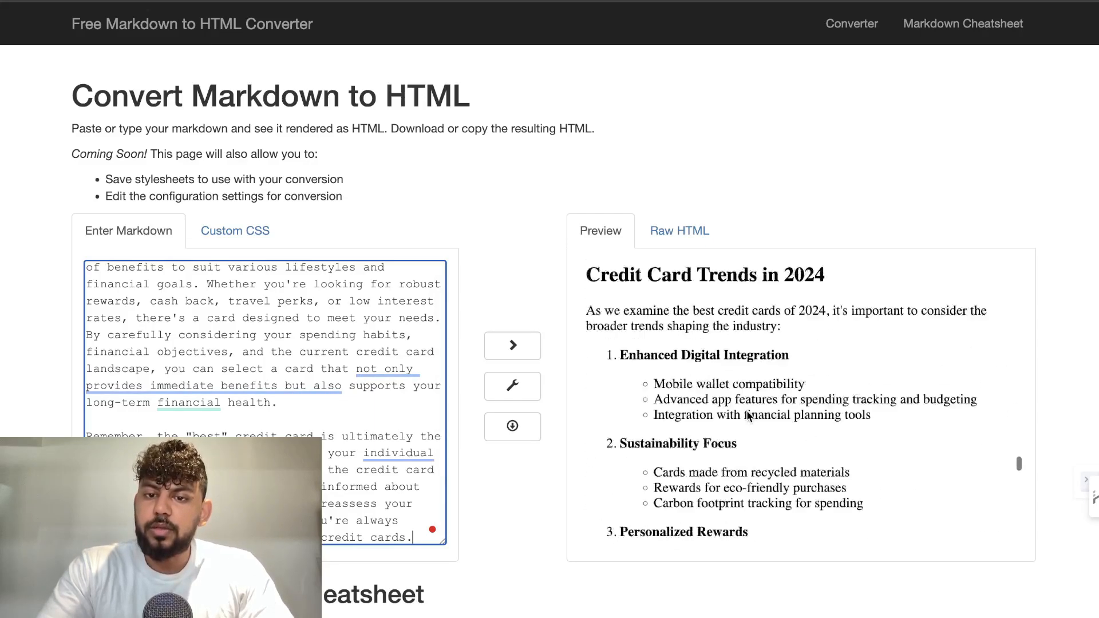
# Step: Confirm the rendered article counts 1520 words via Word Counter Plus and review its Raw HTML and preview
pyautogui.scroll(-3)
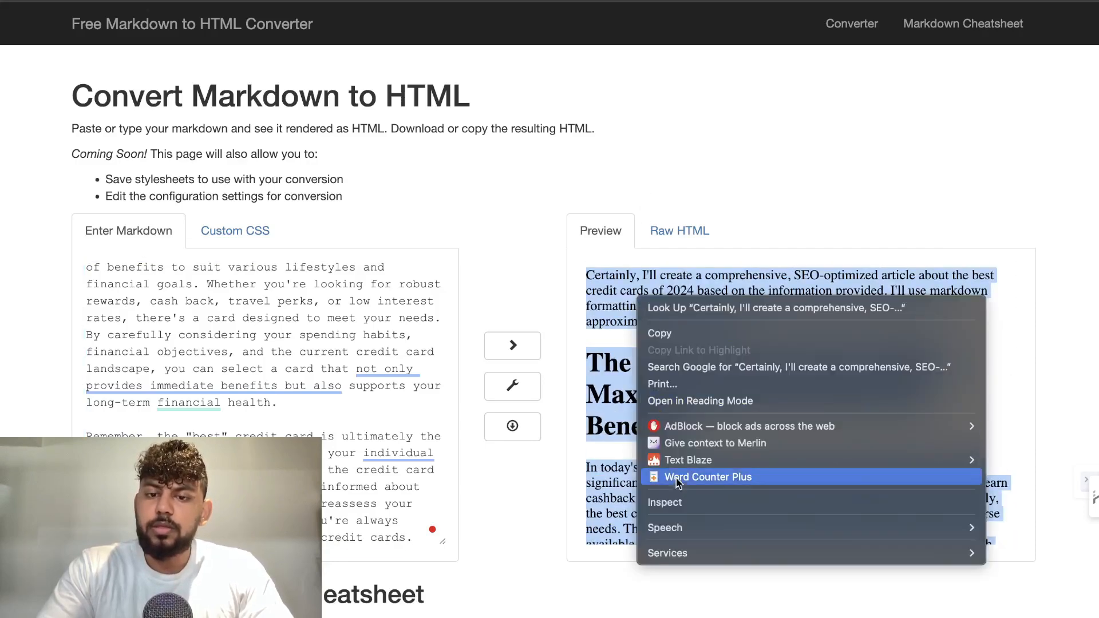
pyautogui.click(706, 477)
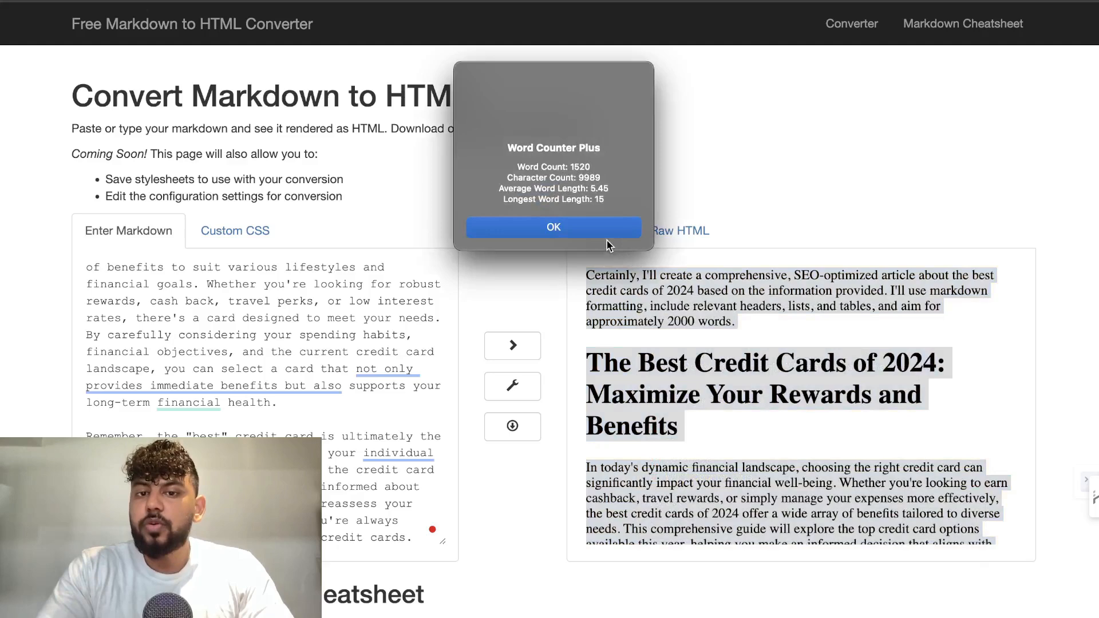
pyautogui.click(553, 227)
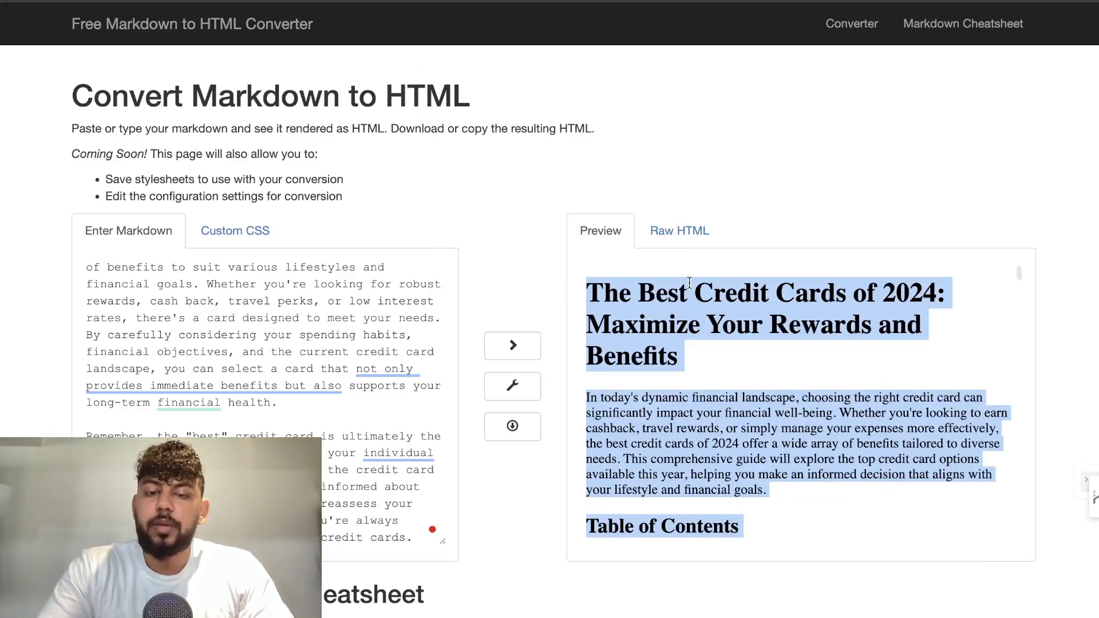
pyautogui.click(680, 230)
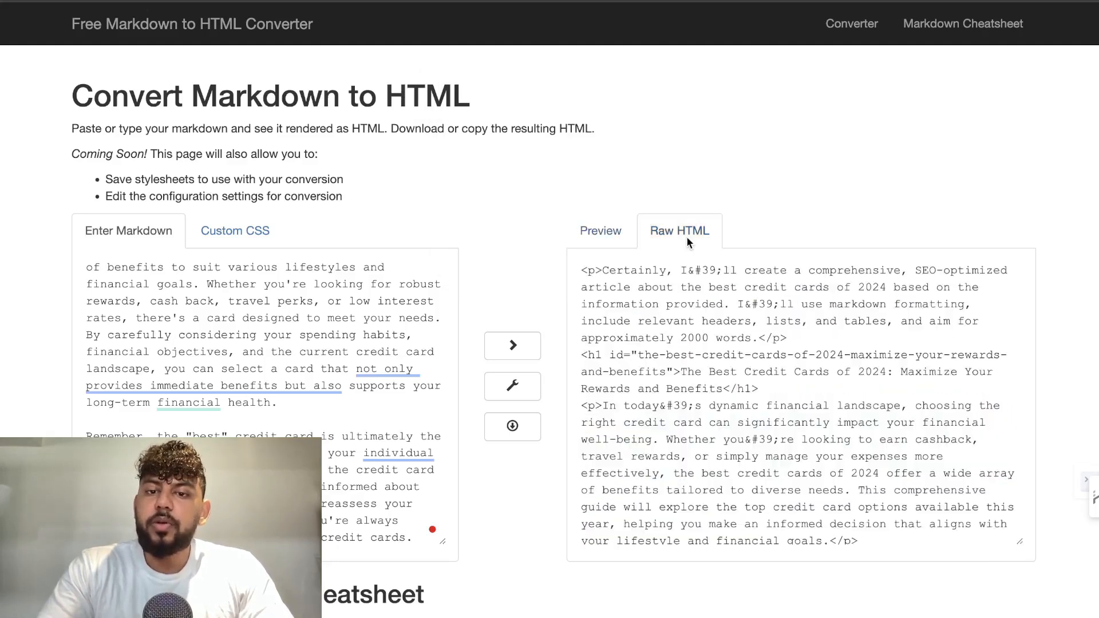
pyautogui.click(600, 231)
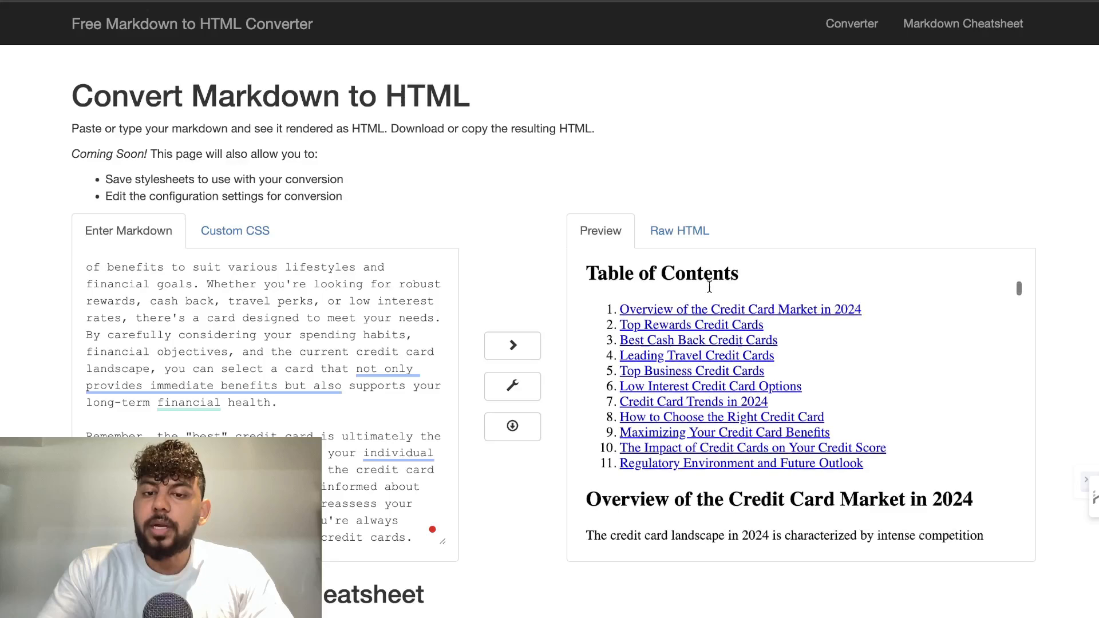
pyautogui.scroll(-3)
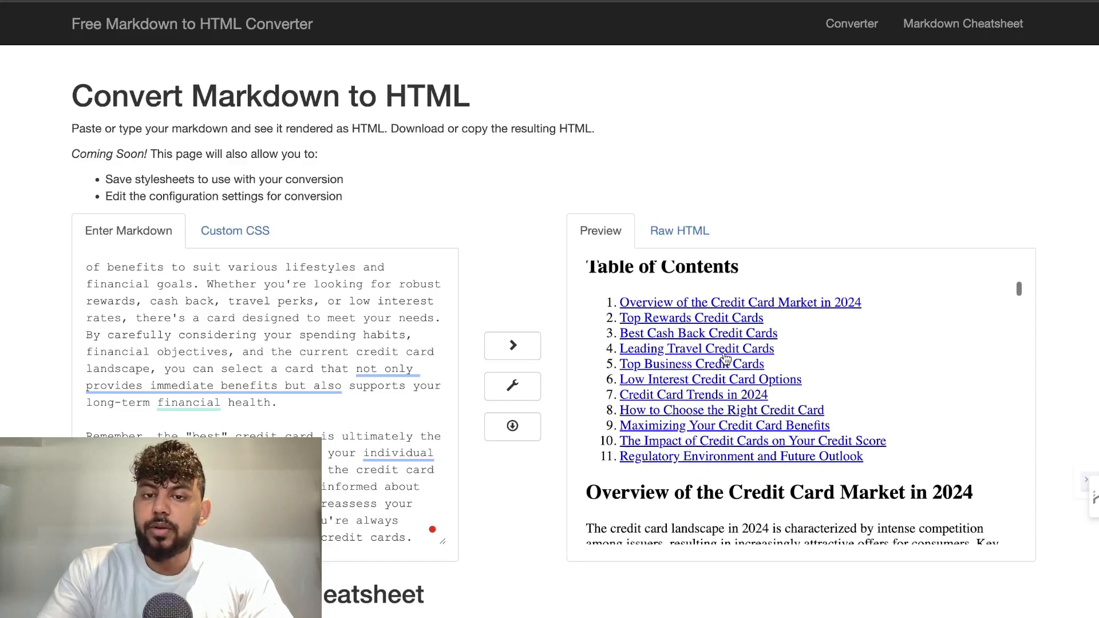
pyautogui.scroll(-3)
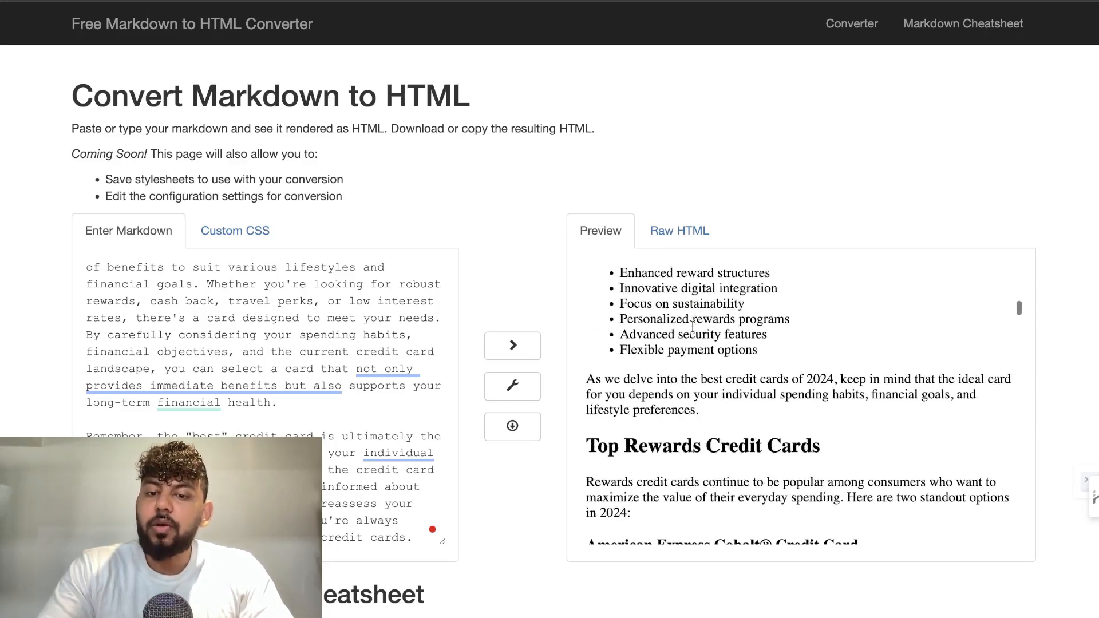
pyautogui.scroll(-3)
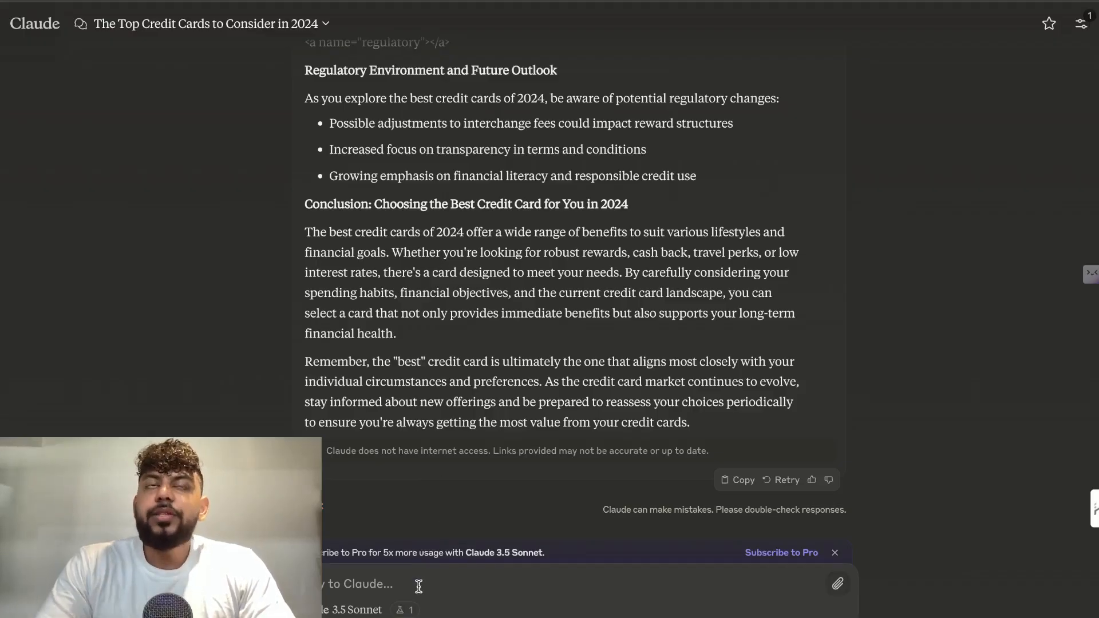
# Step: Ask Claude for an interactive HTML chart comparing the article's credit card reward rates
pyautogui.write('e')
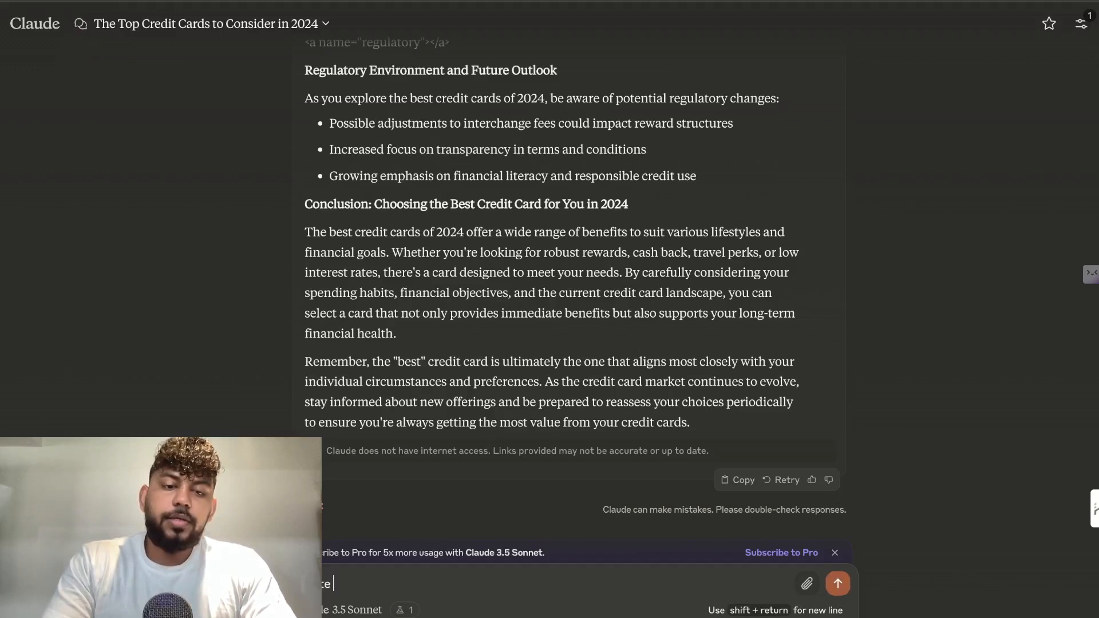
pyautogui.write('an interactive chart in html based on the information in this article')
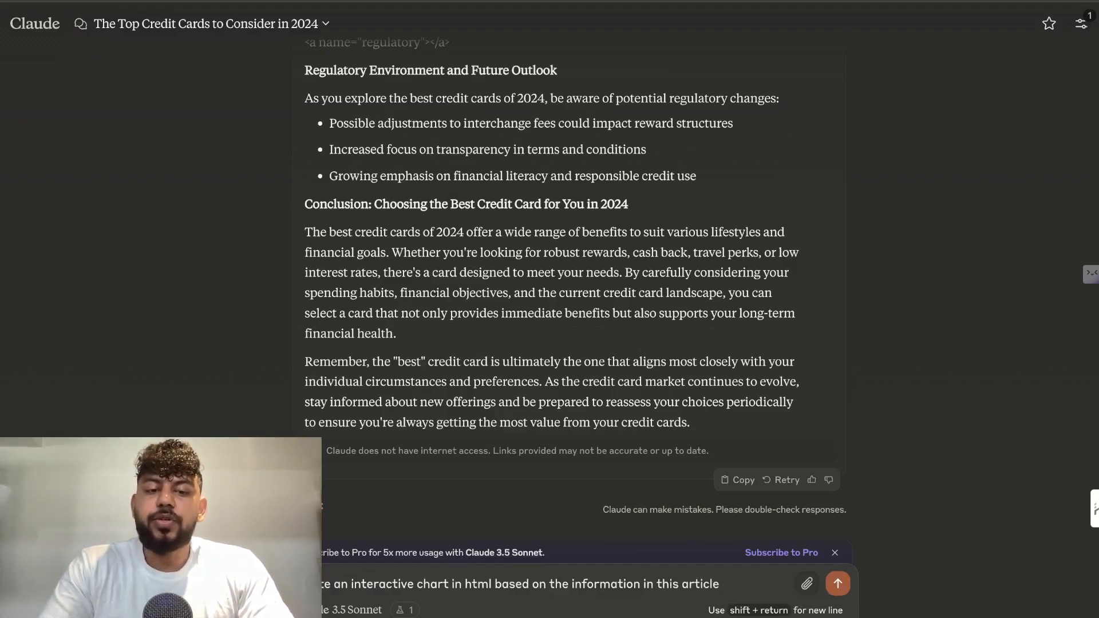
pyautogui.click(837, 584)
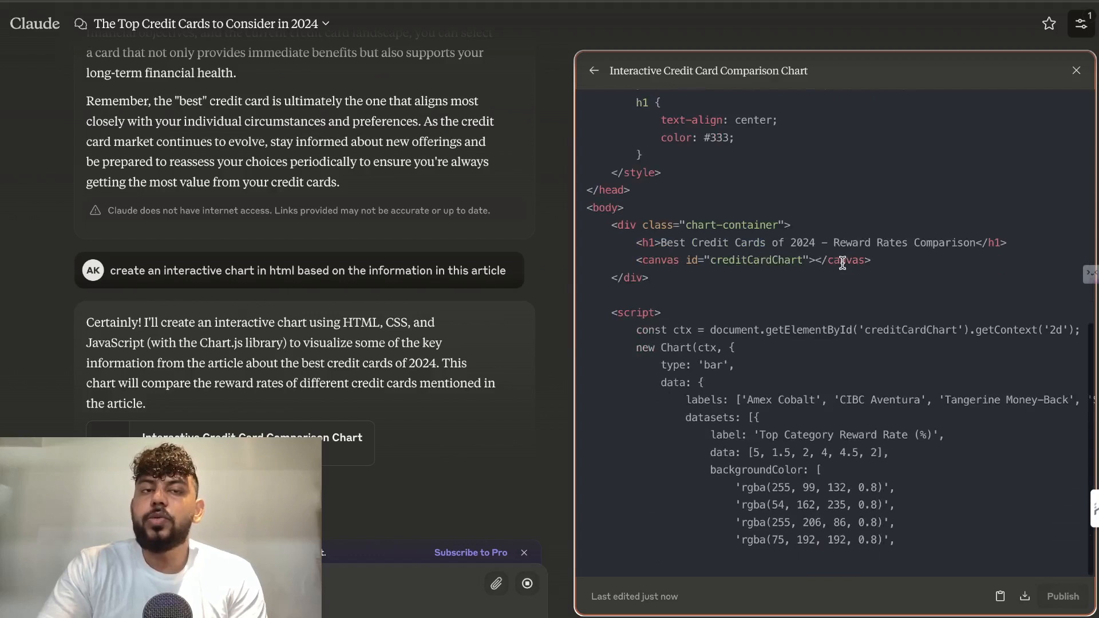
pyautogui.scroll(-3)
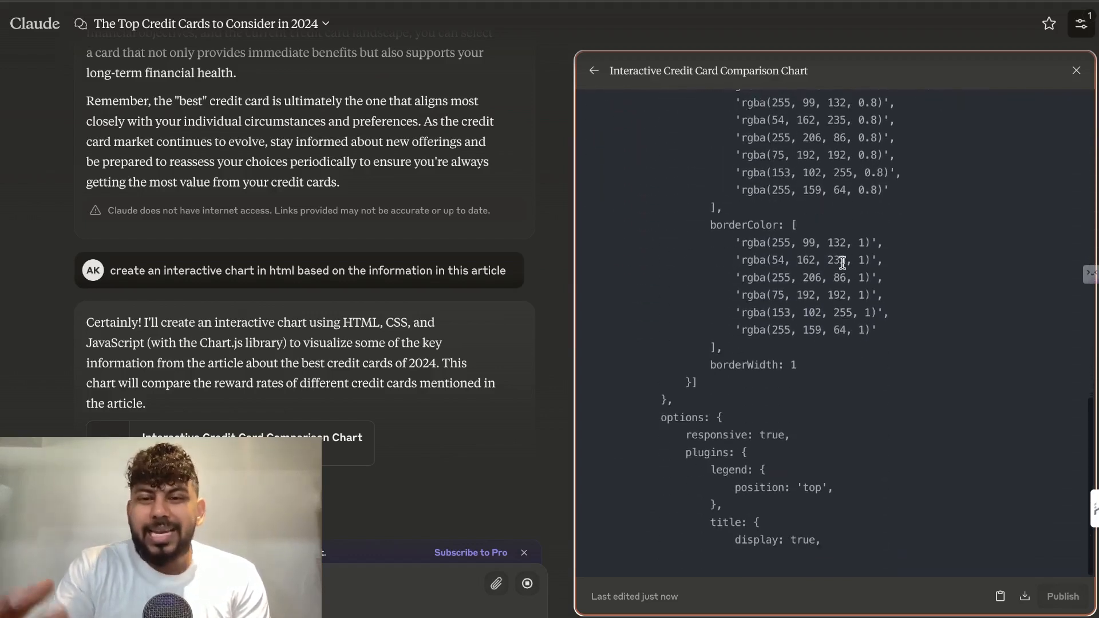
pyautogui.scroll(-3)
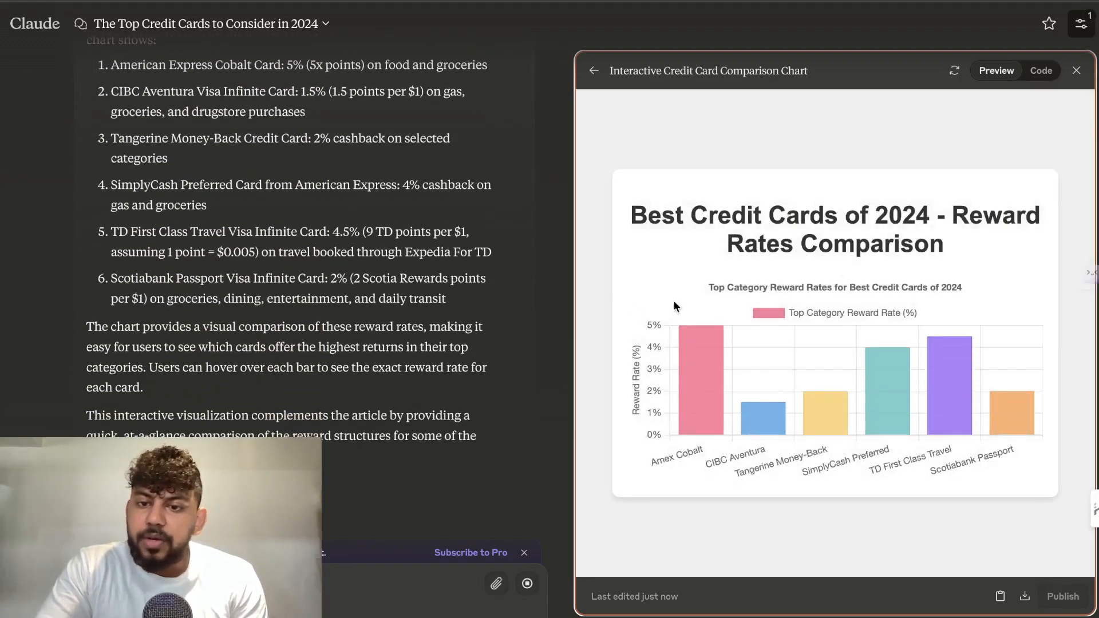
pyautogui.scroll(-3)
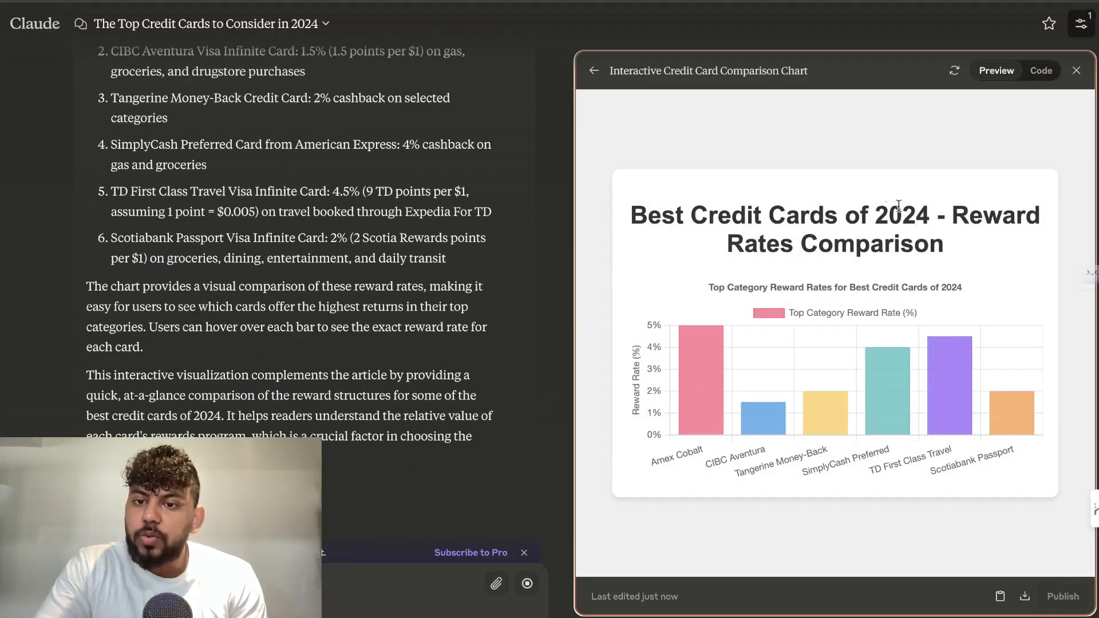
pyautogui.moveTo(826, 421)
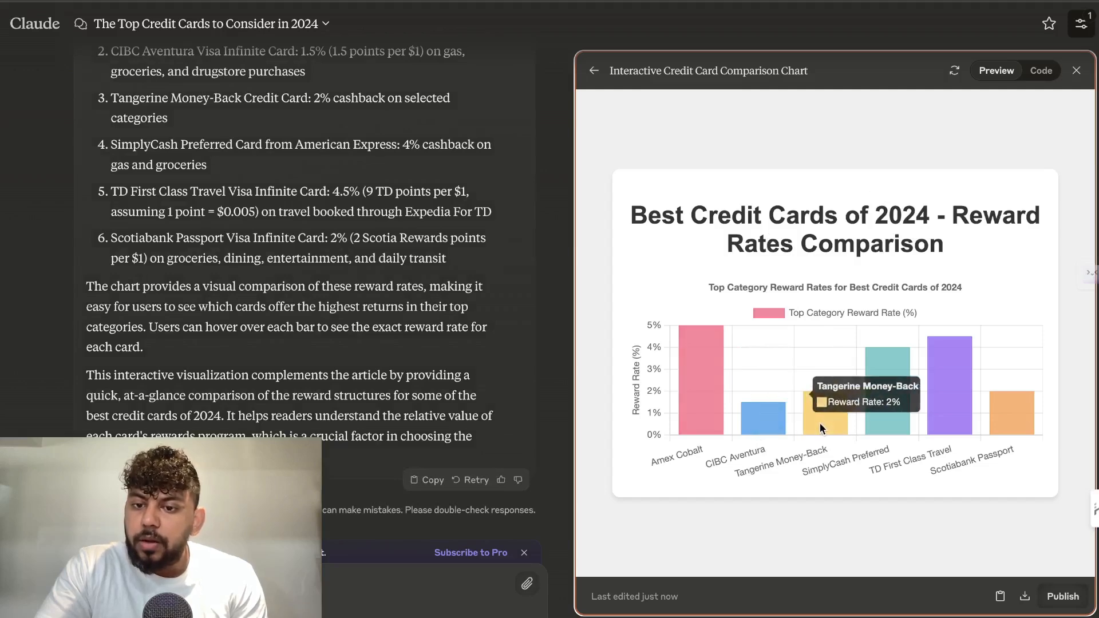
pyautogui.moveTo(722, 433)
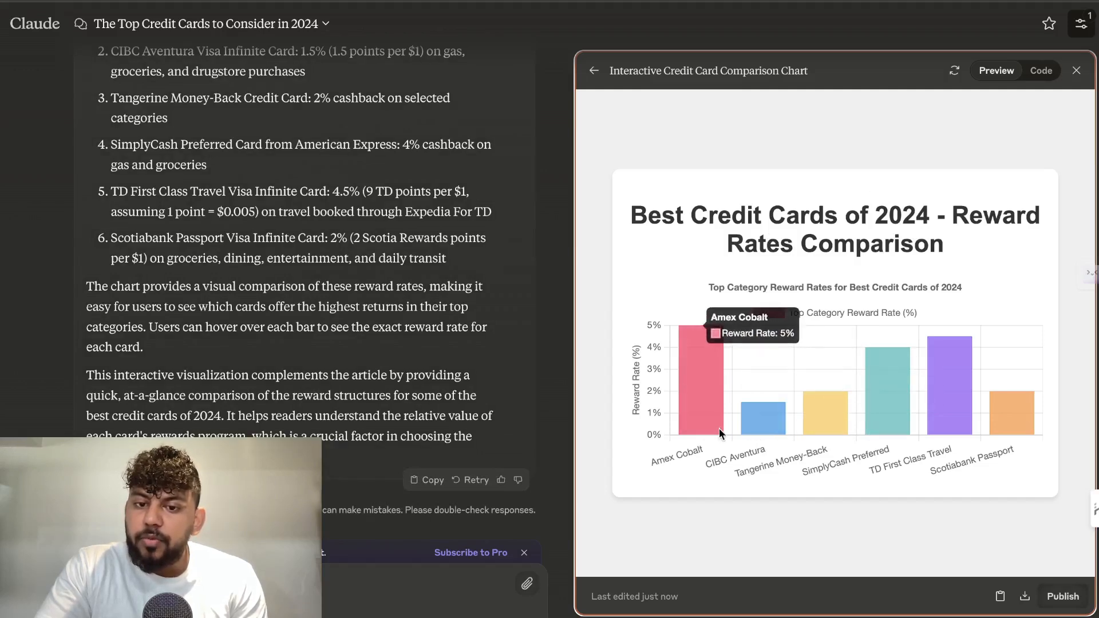
pyautogui.moveTo(766, 397)
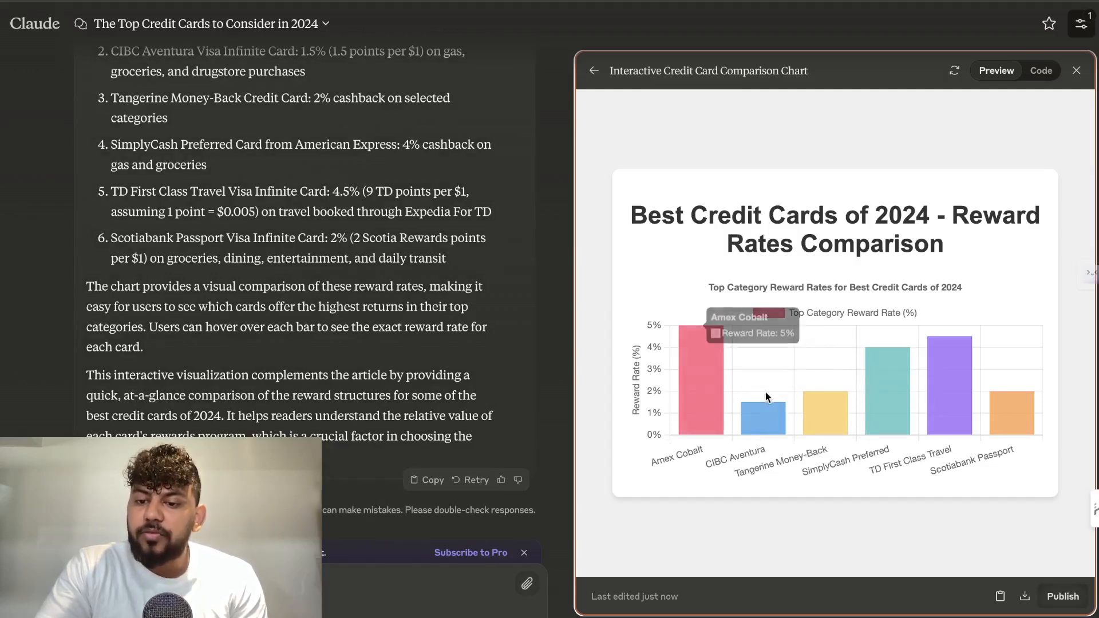
pyautogui.moveTo(978, 413)
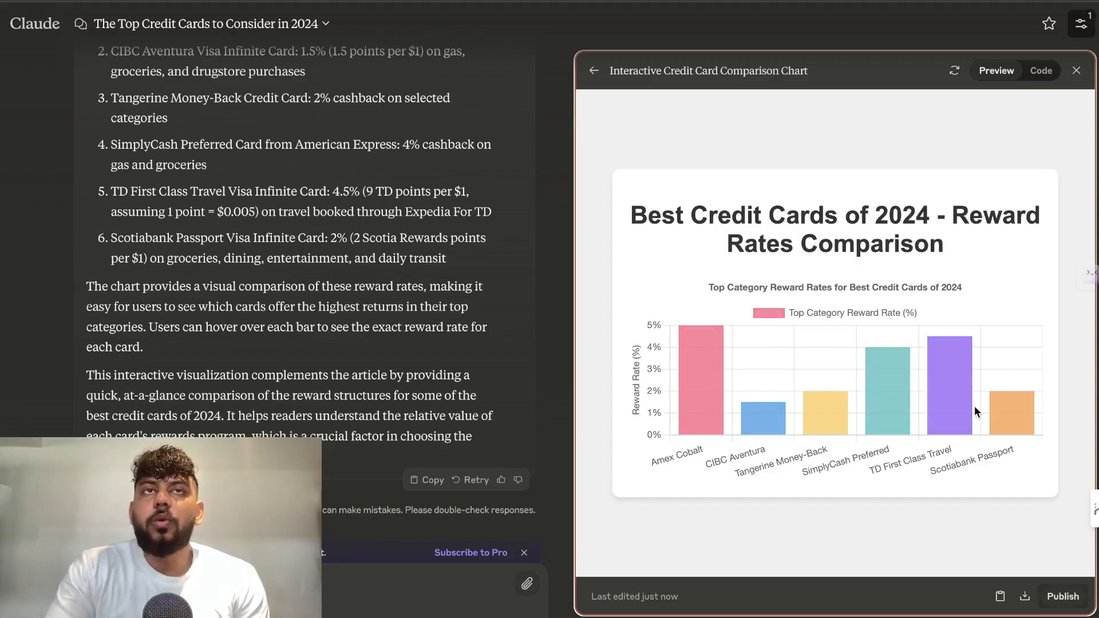
pyautogui.moveTo(1012, 410)
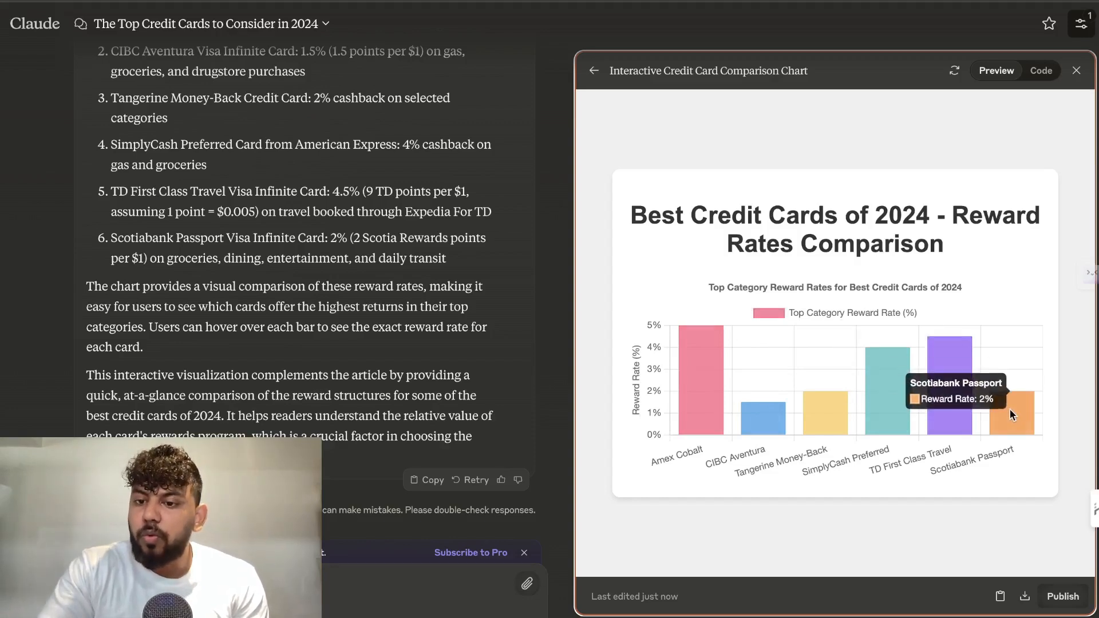
pyautogui.moveTo(829, 418)
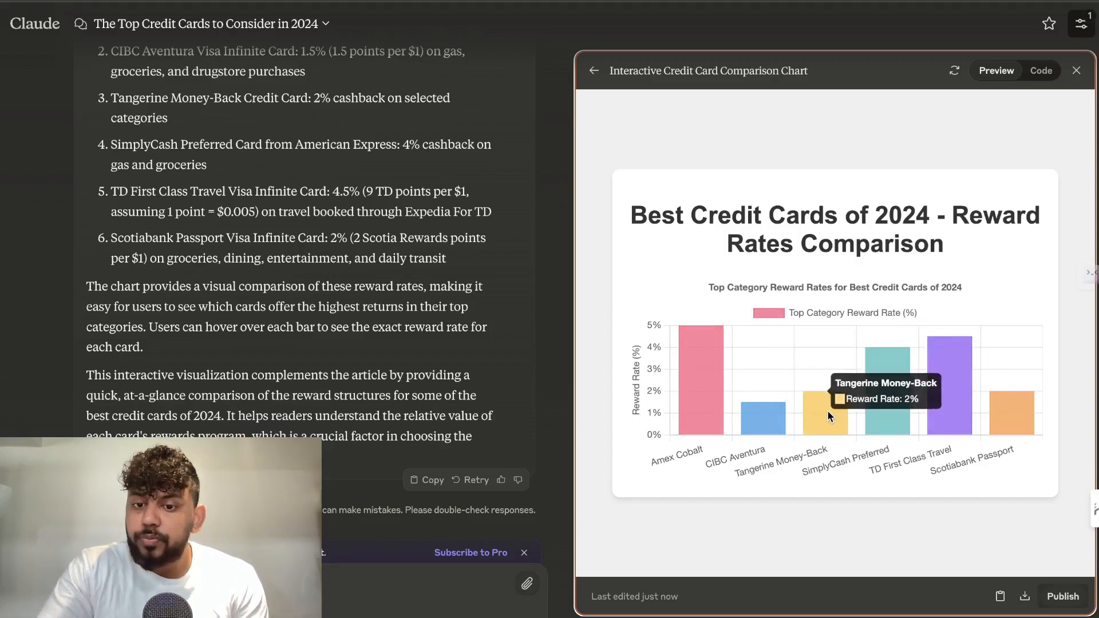
pyautogui.moveTo(965, 564)
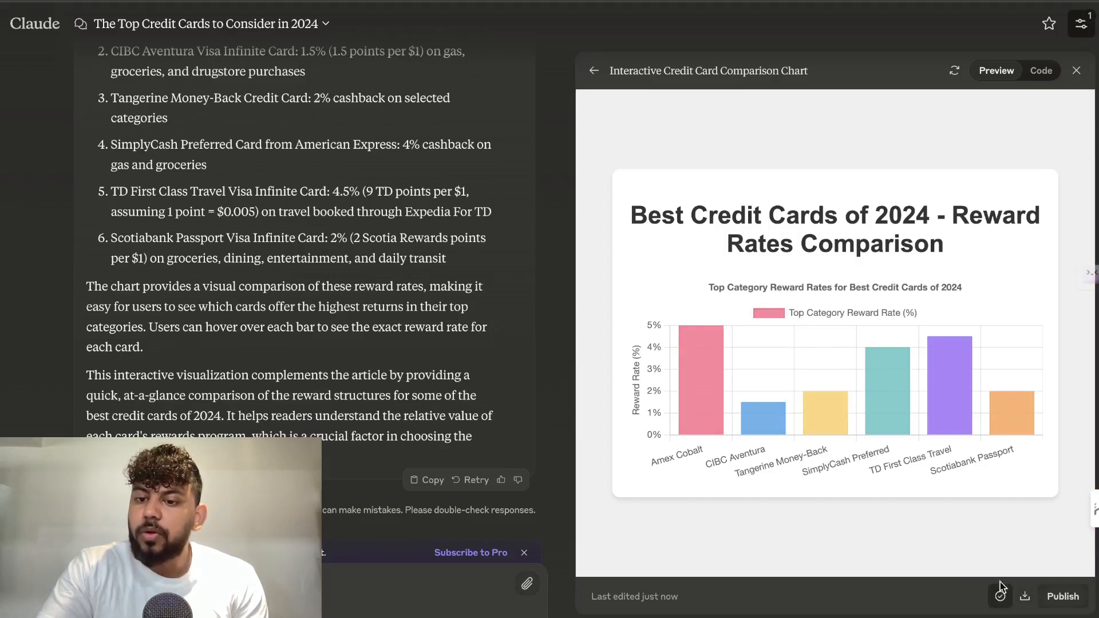
pyautogui.click(1040, 70)
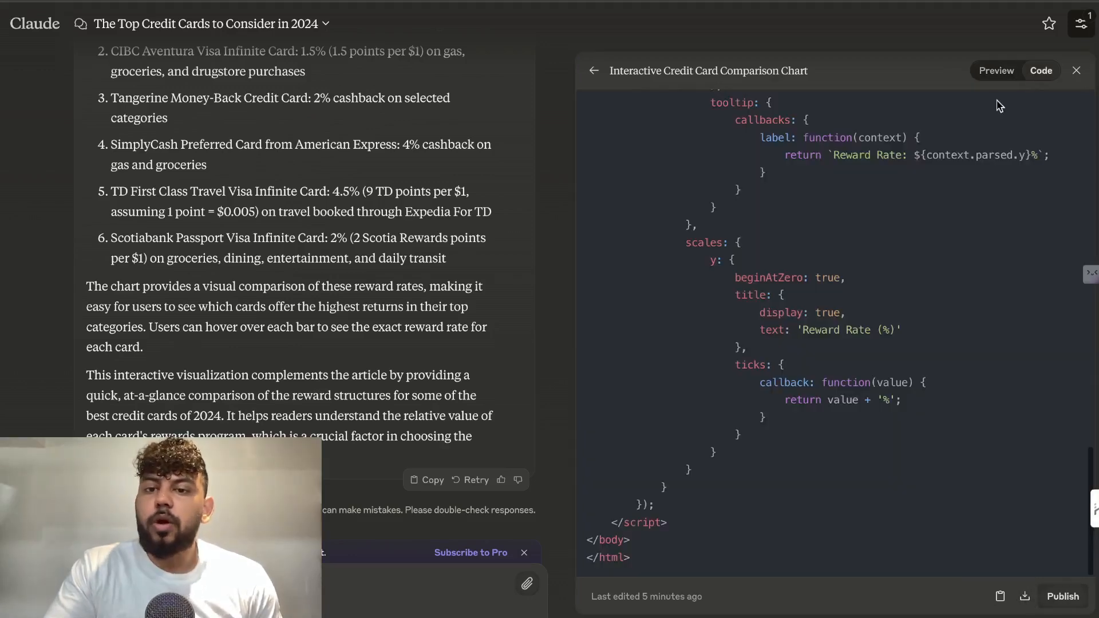
pyautogui.click(995, 70)
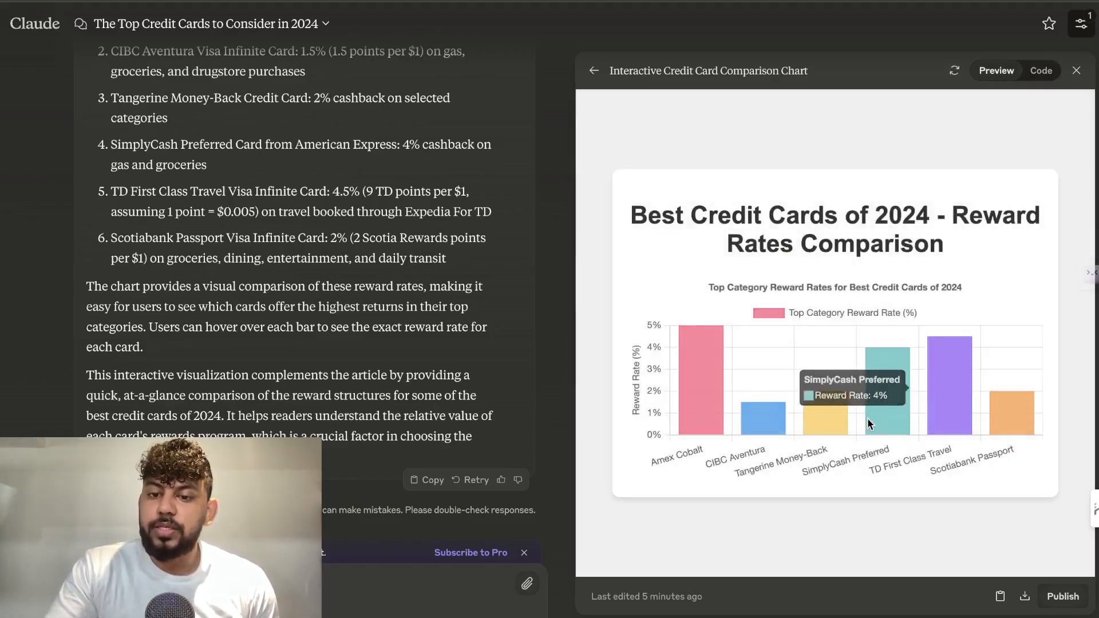
pyautogui.moveTo(709, 421)
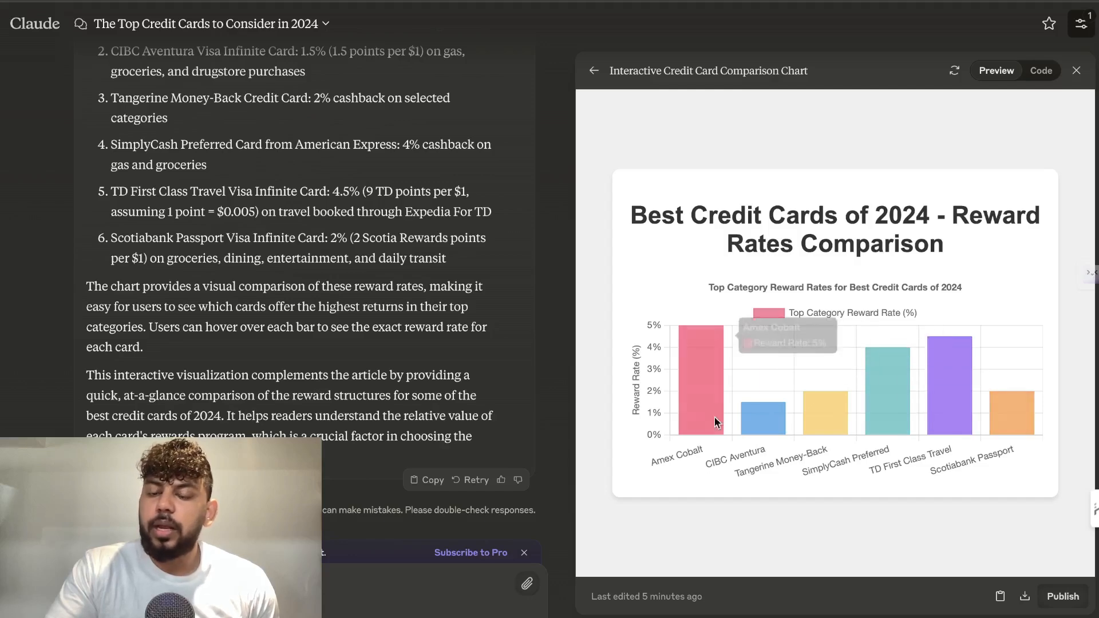
pyautogui.moveTo(809, 263)
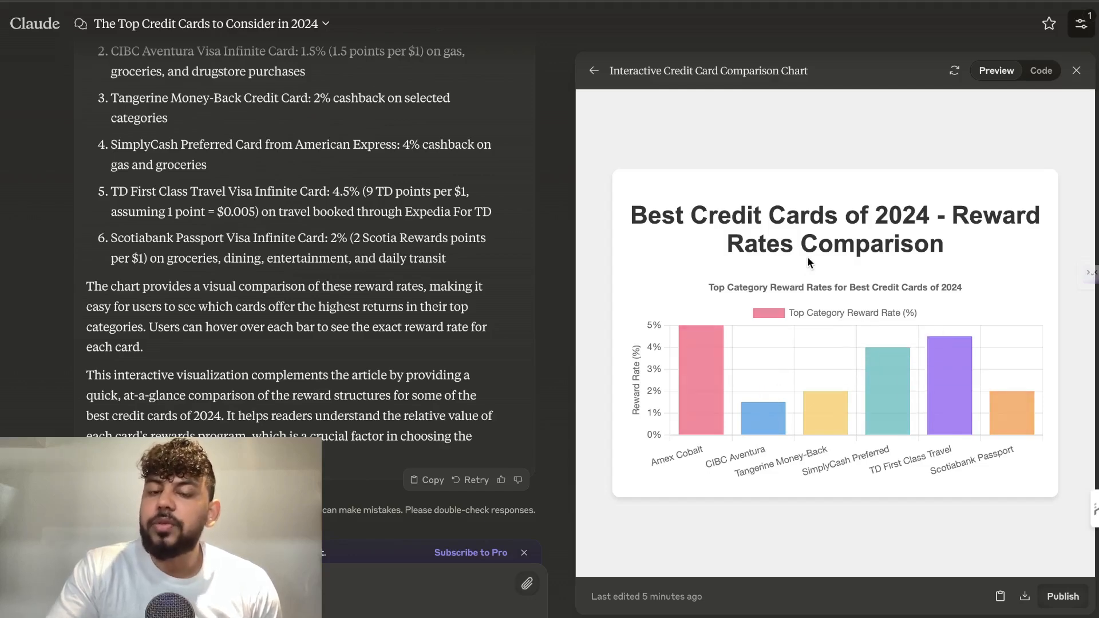
pyautogui.moveTo(986, 23)
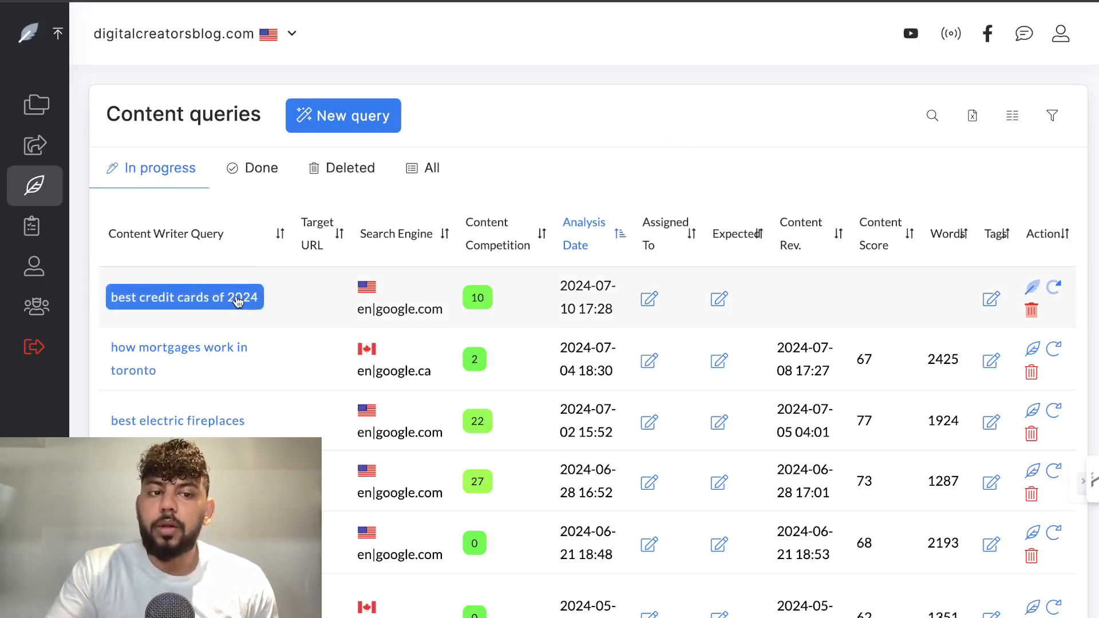
# Step: Open the 'best credit cards of 2024' query, accept the selected competitors, and reach the meta title field
pyautogui.click(184, 297)
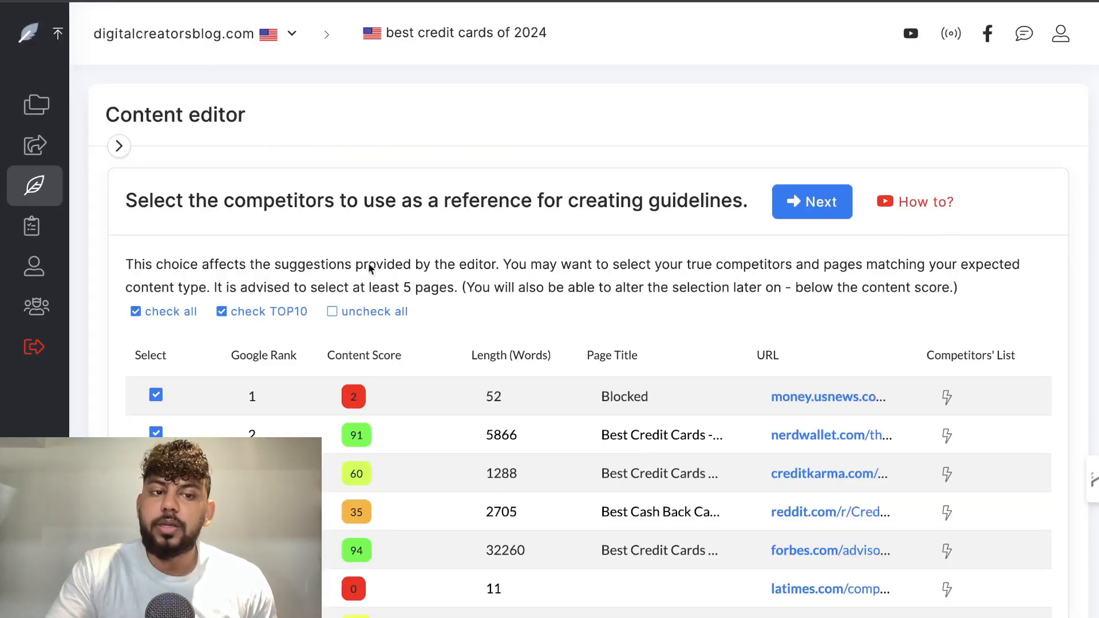
pyautogui.scroll(-3)
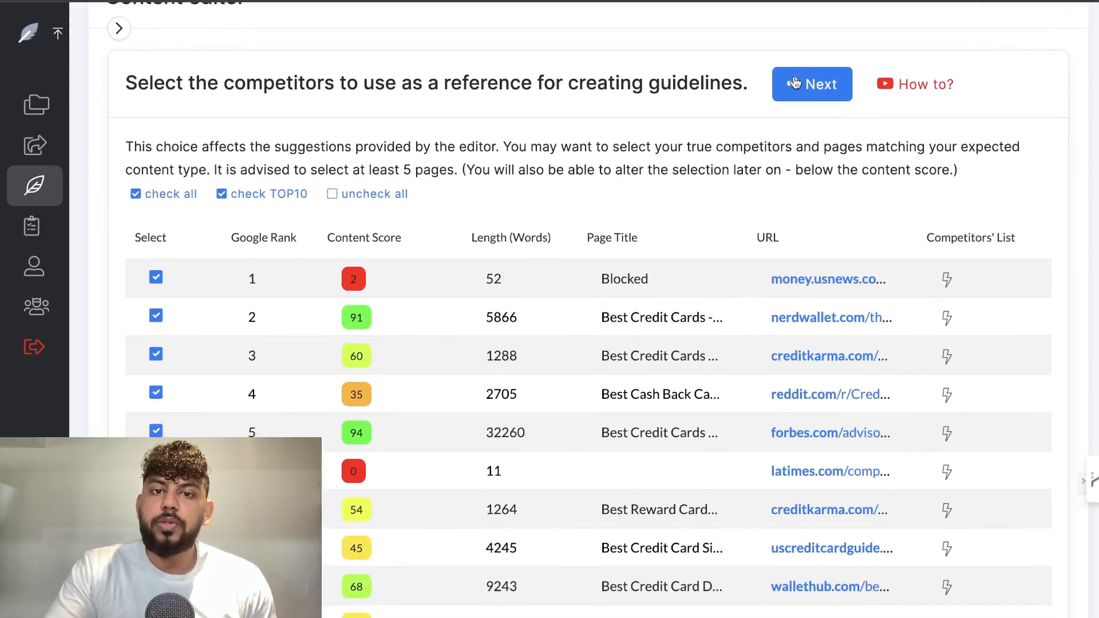
pyautogui.click(811, 84)
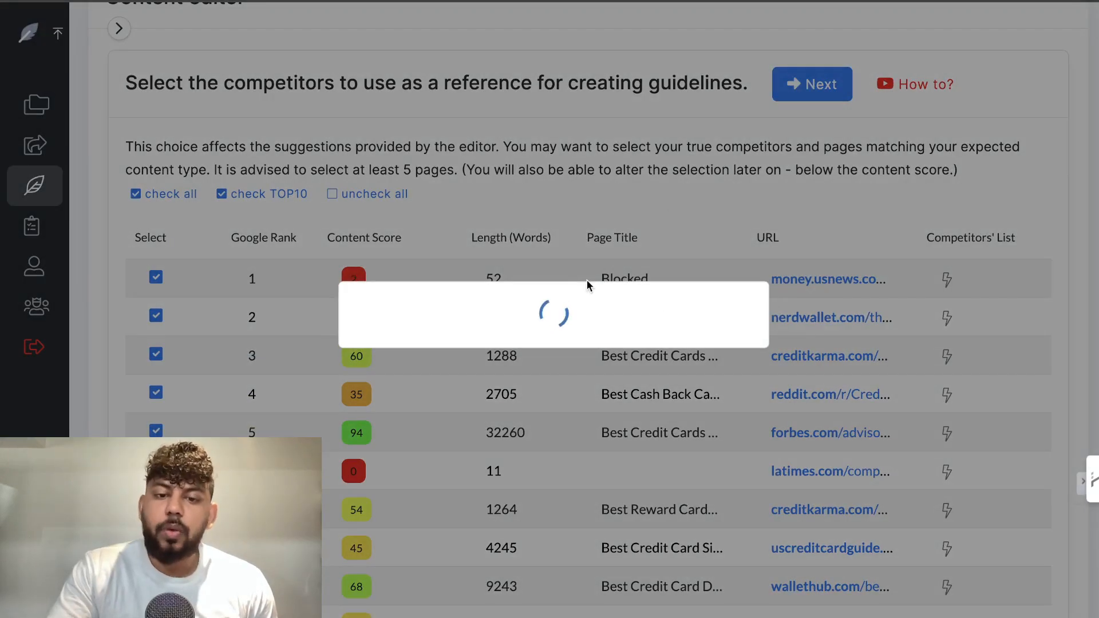
pyautogui.click(811, 84)
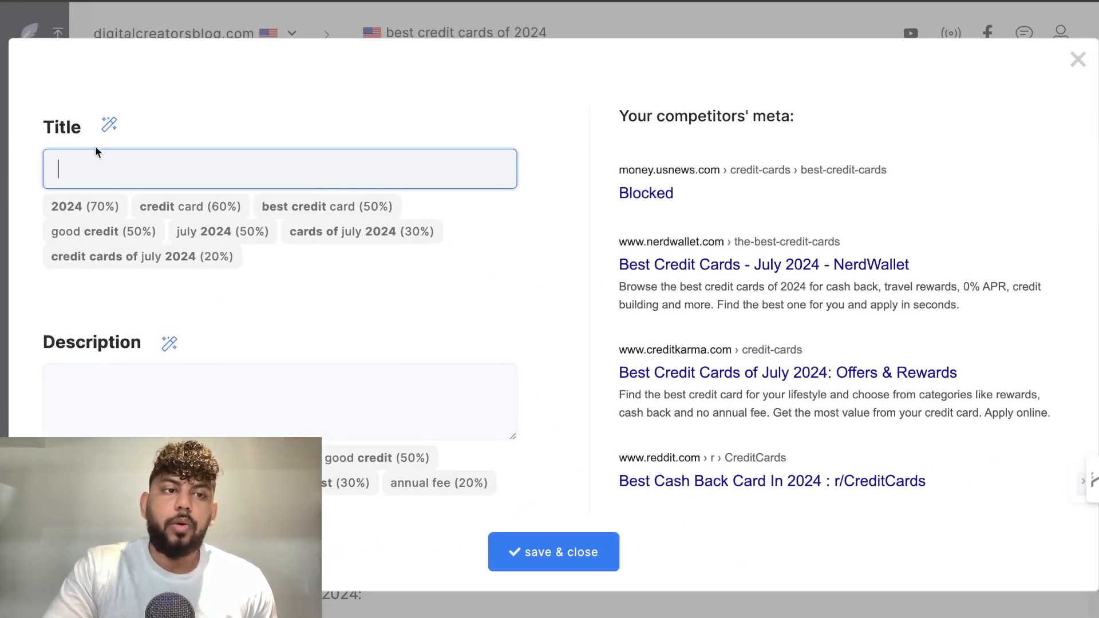
pyautogui.click(108, 126)
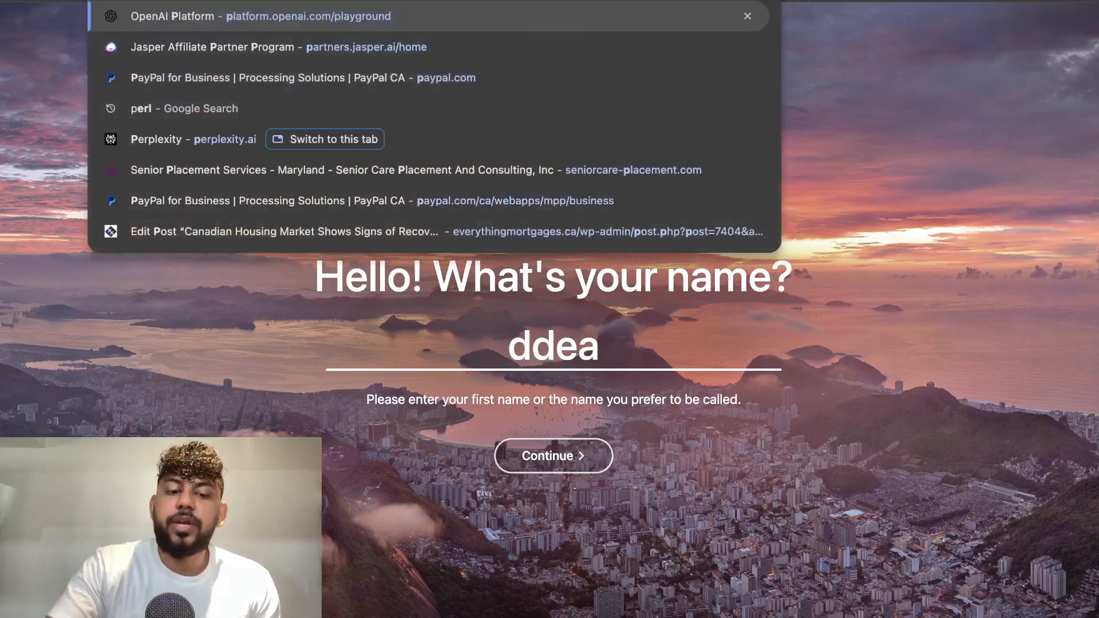
# Step: Return to the NeuronWriter project page via the address bar suggestion
pyautogui.write('prm')
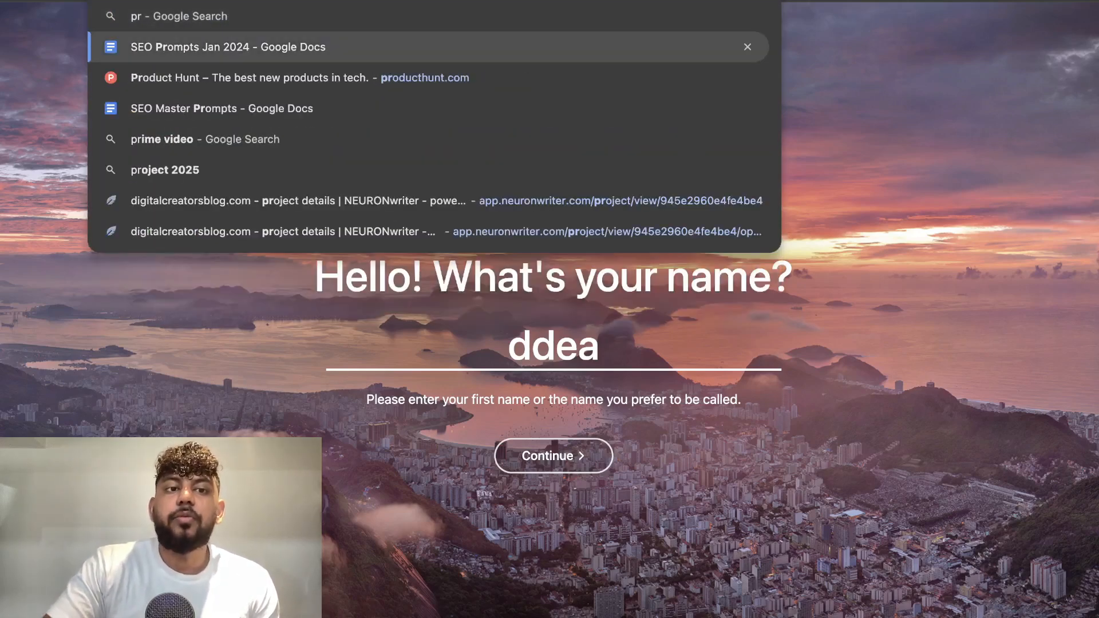
pyautogui.click(228, 46)
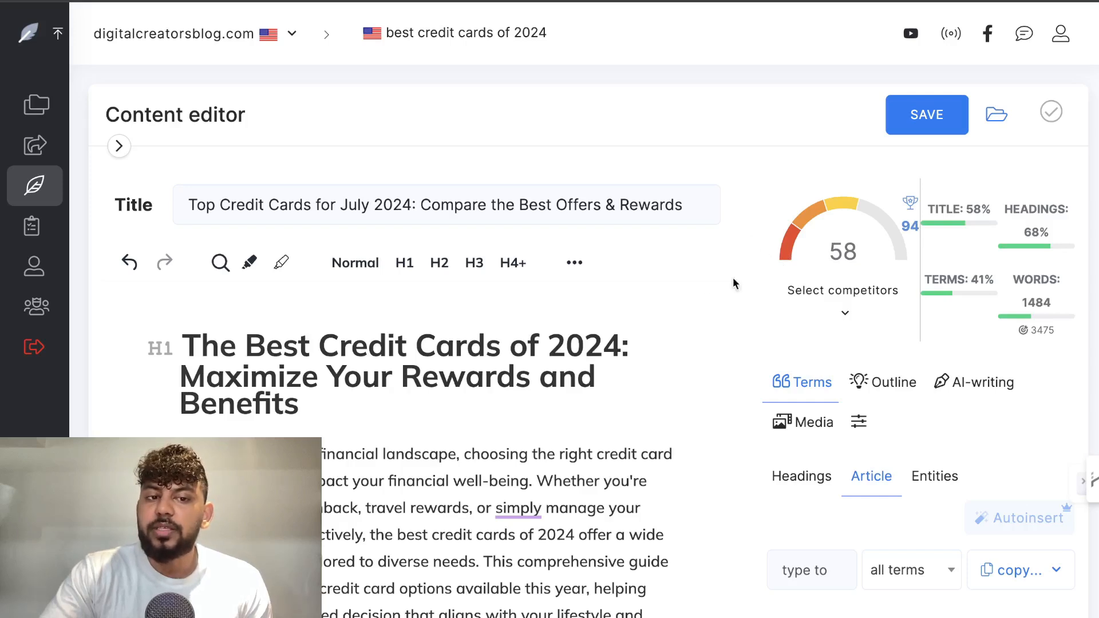
pyautogui.moveTo(848, 263)
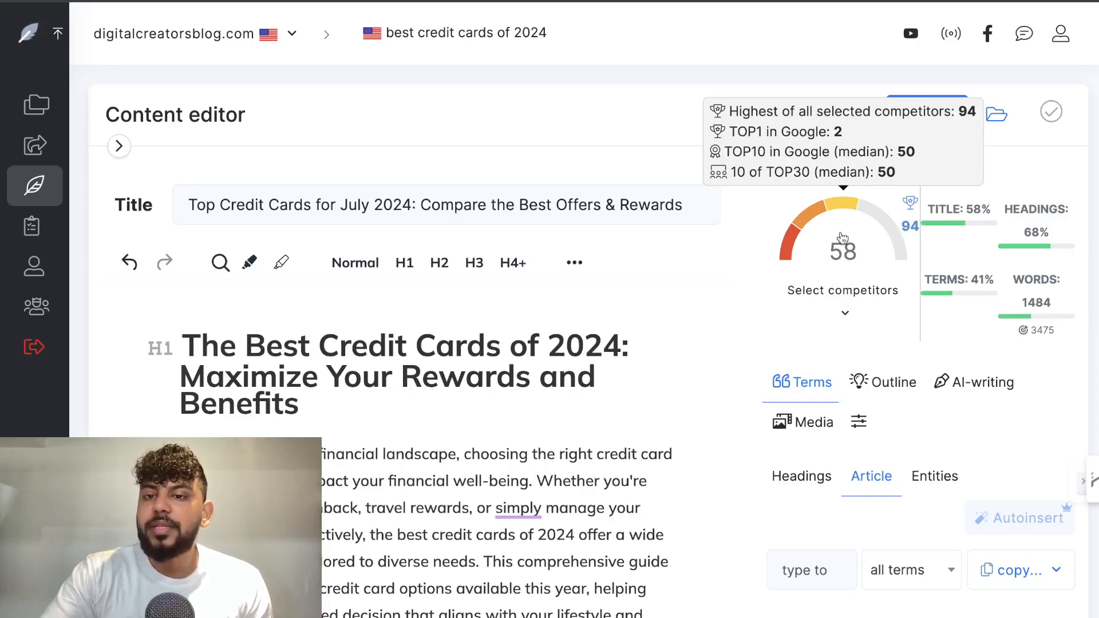
pyautogui.scroll(-3)
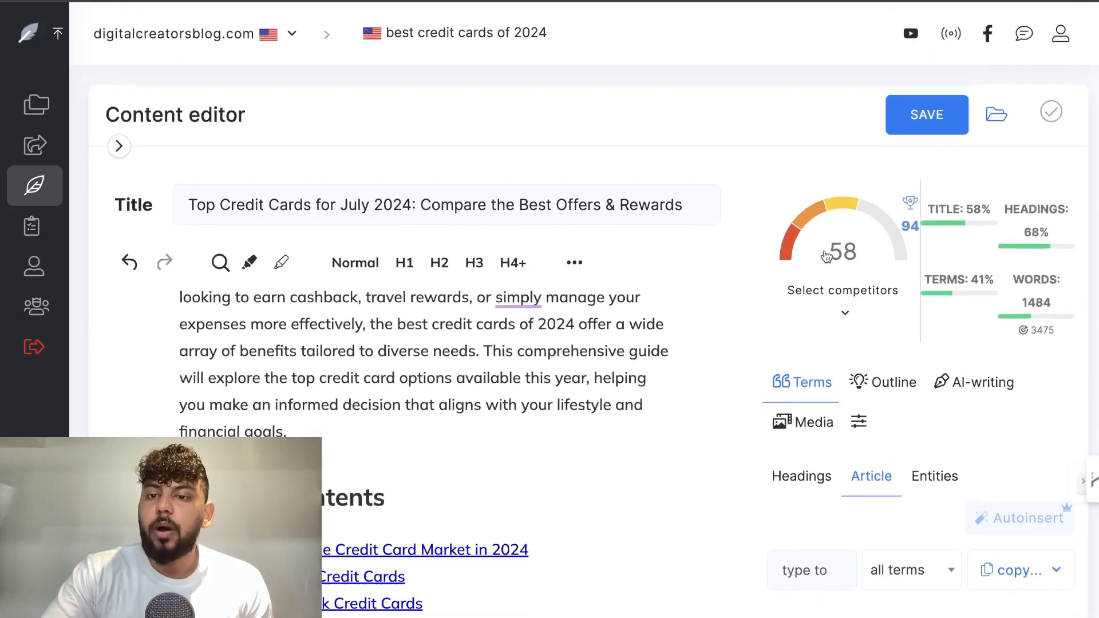
pyautogui.moveTo(845, 257)
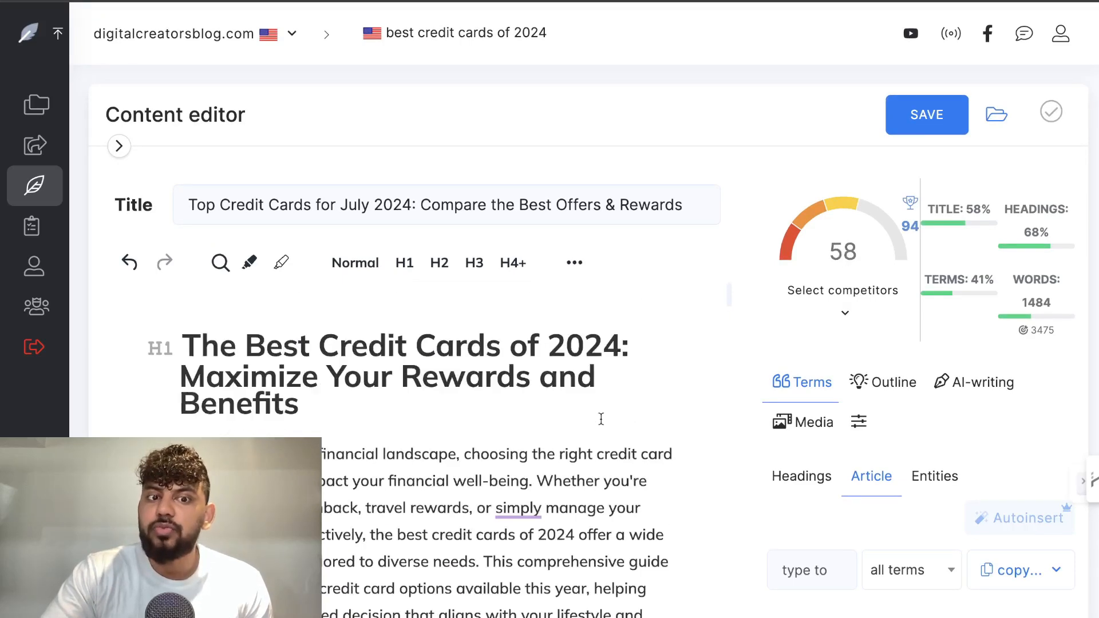
pyautogui.moveTo(1041, 325)
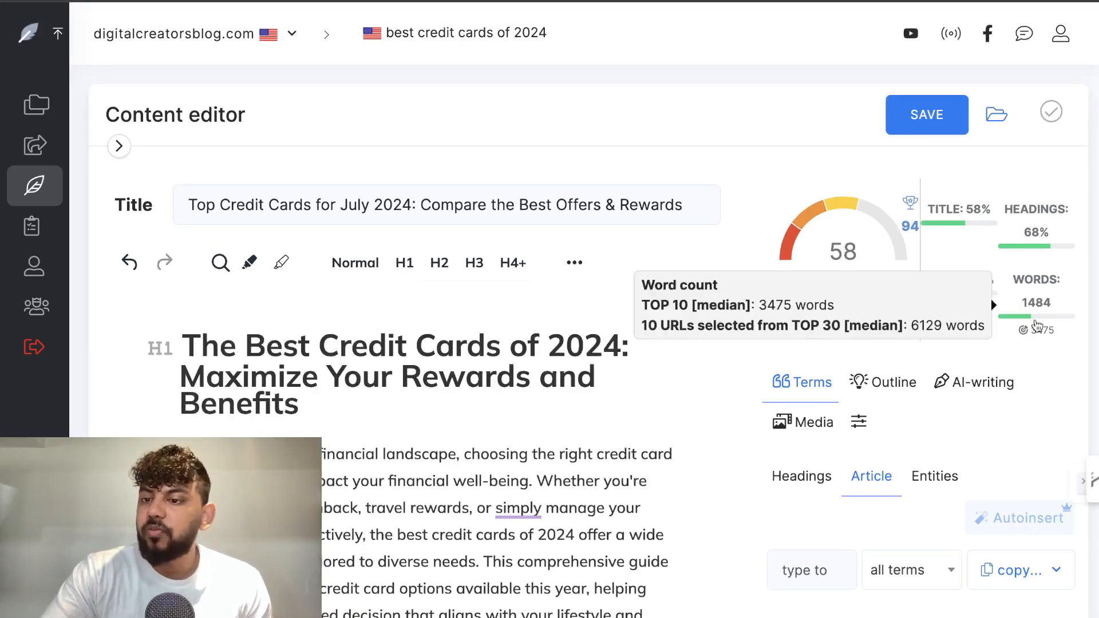
pyautogui.scroll(-3)
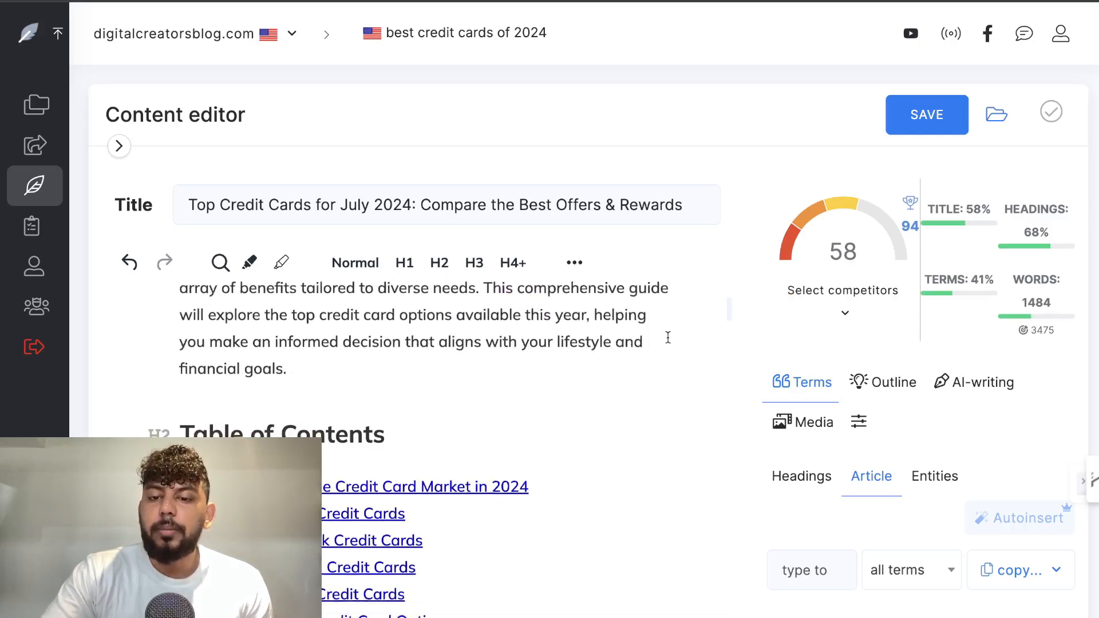
pyautogui.scroll(-3)
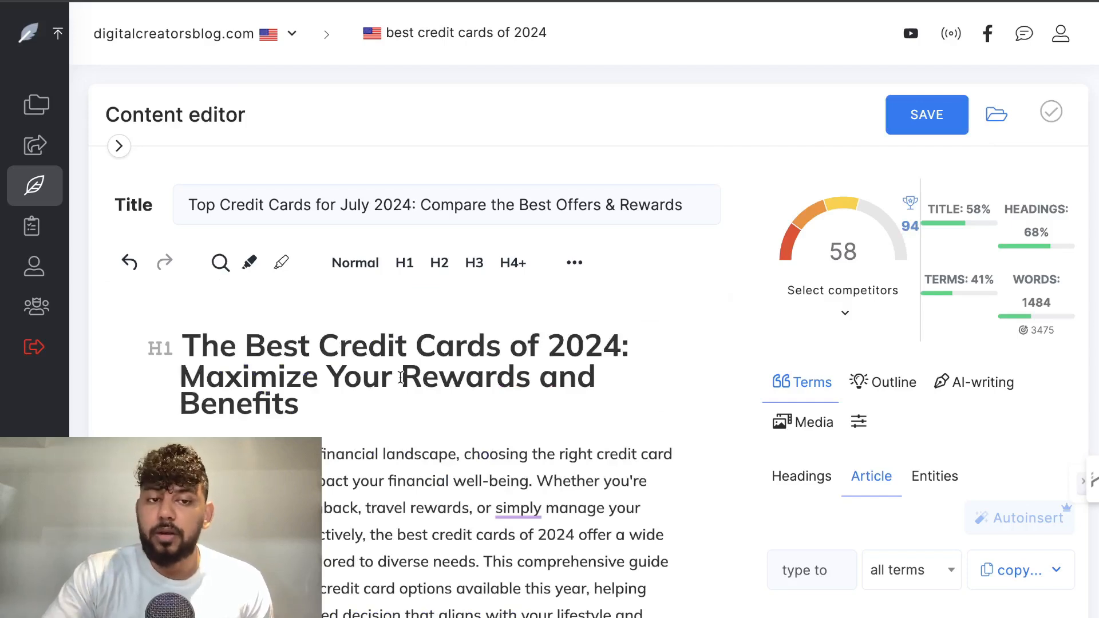
pyautogui.moveTo(758, 40)
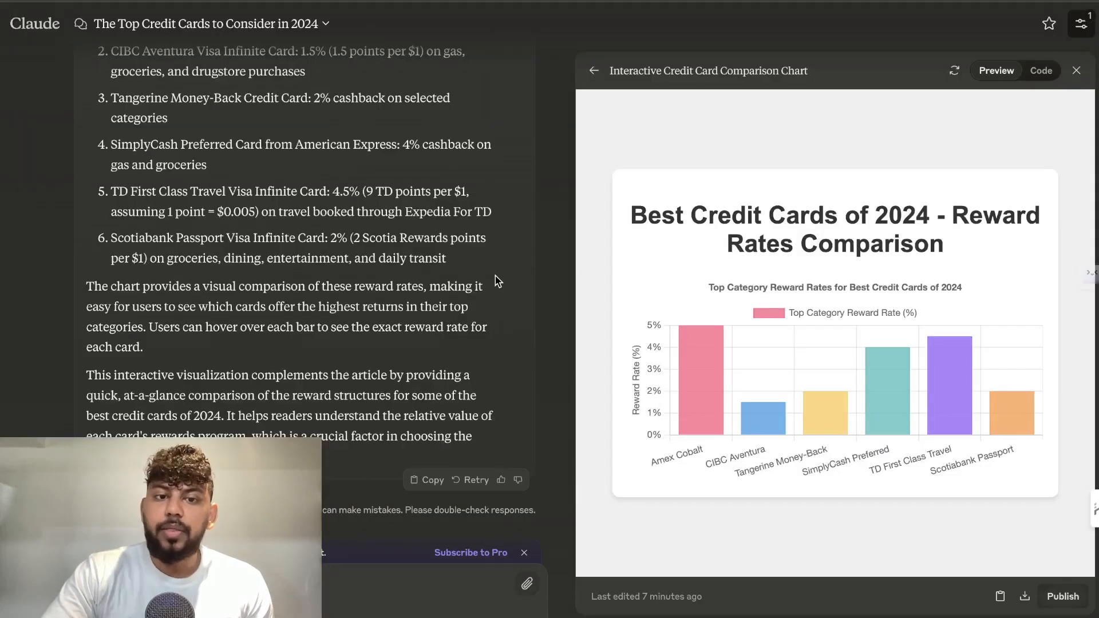
# Step: Close the chart artifact panel so the full article conversation fills the window
pyautogui.scroll(-3)
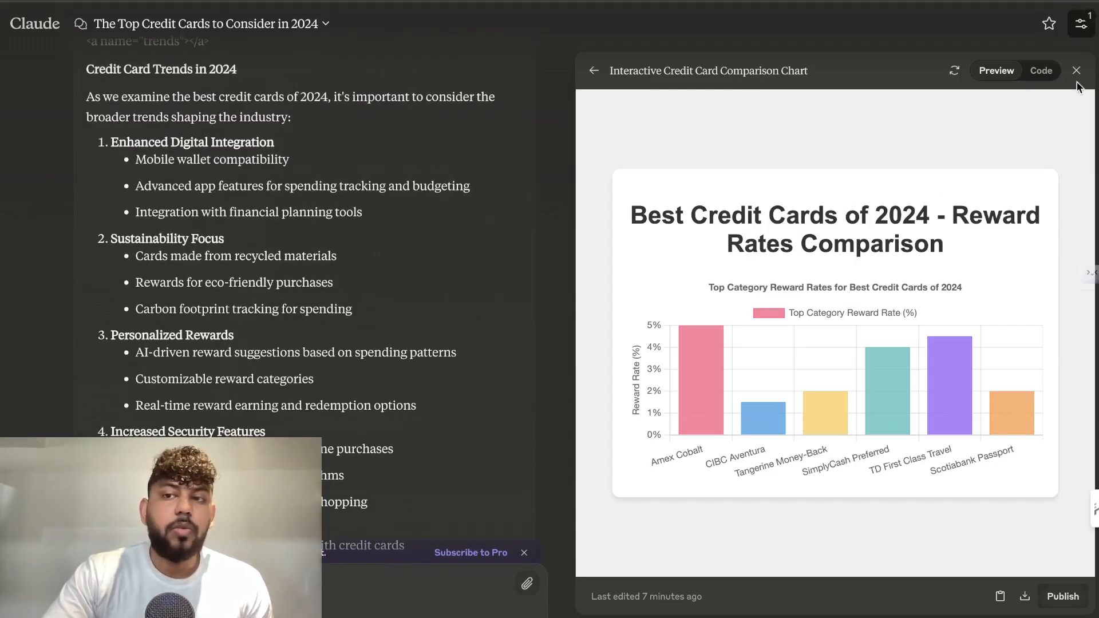
pyautogui.click(1077, 70)
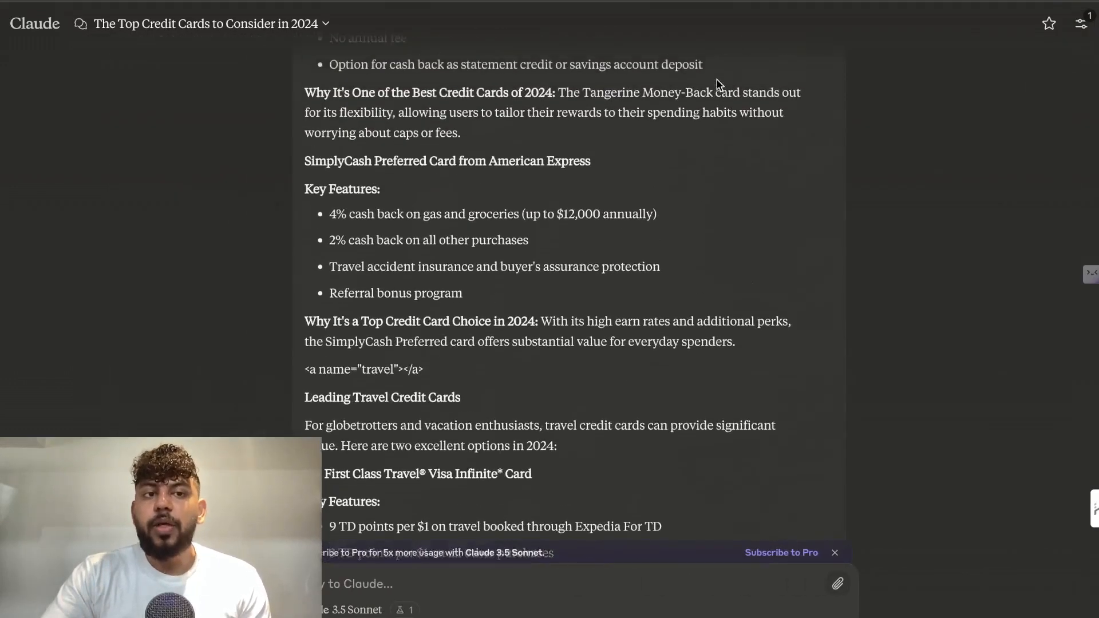